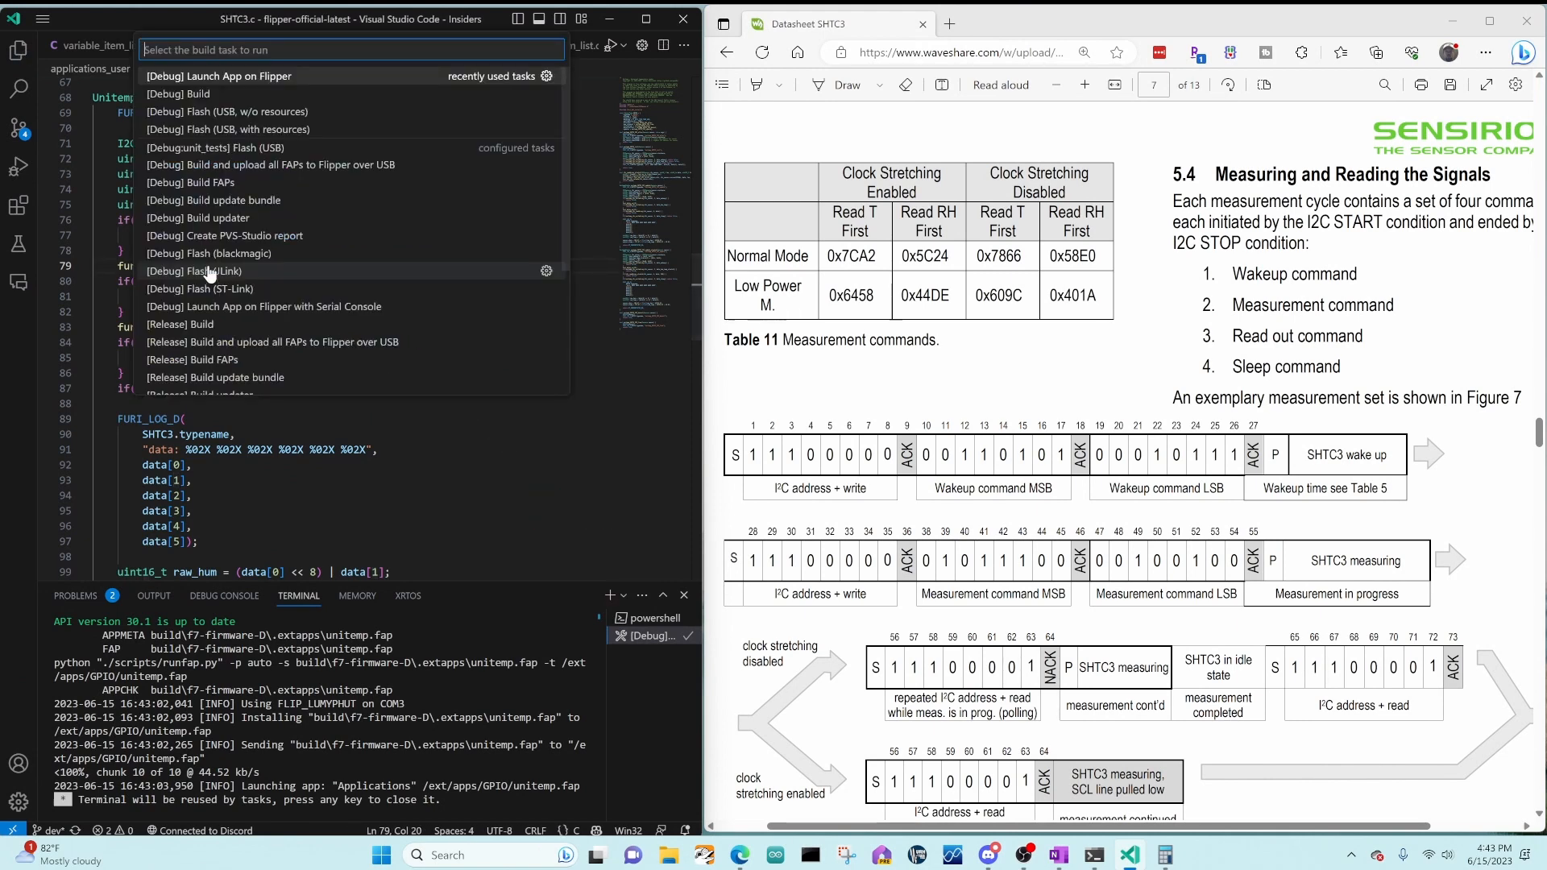
# Step: Run the [Debug] Launch App on Flipper task so the SHTC3 app shows 27.0° and 40%
pyautogui.click(218, 75)
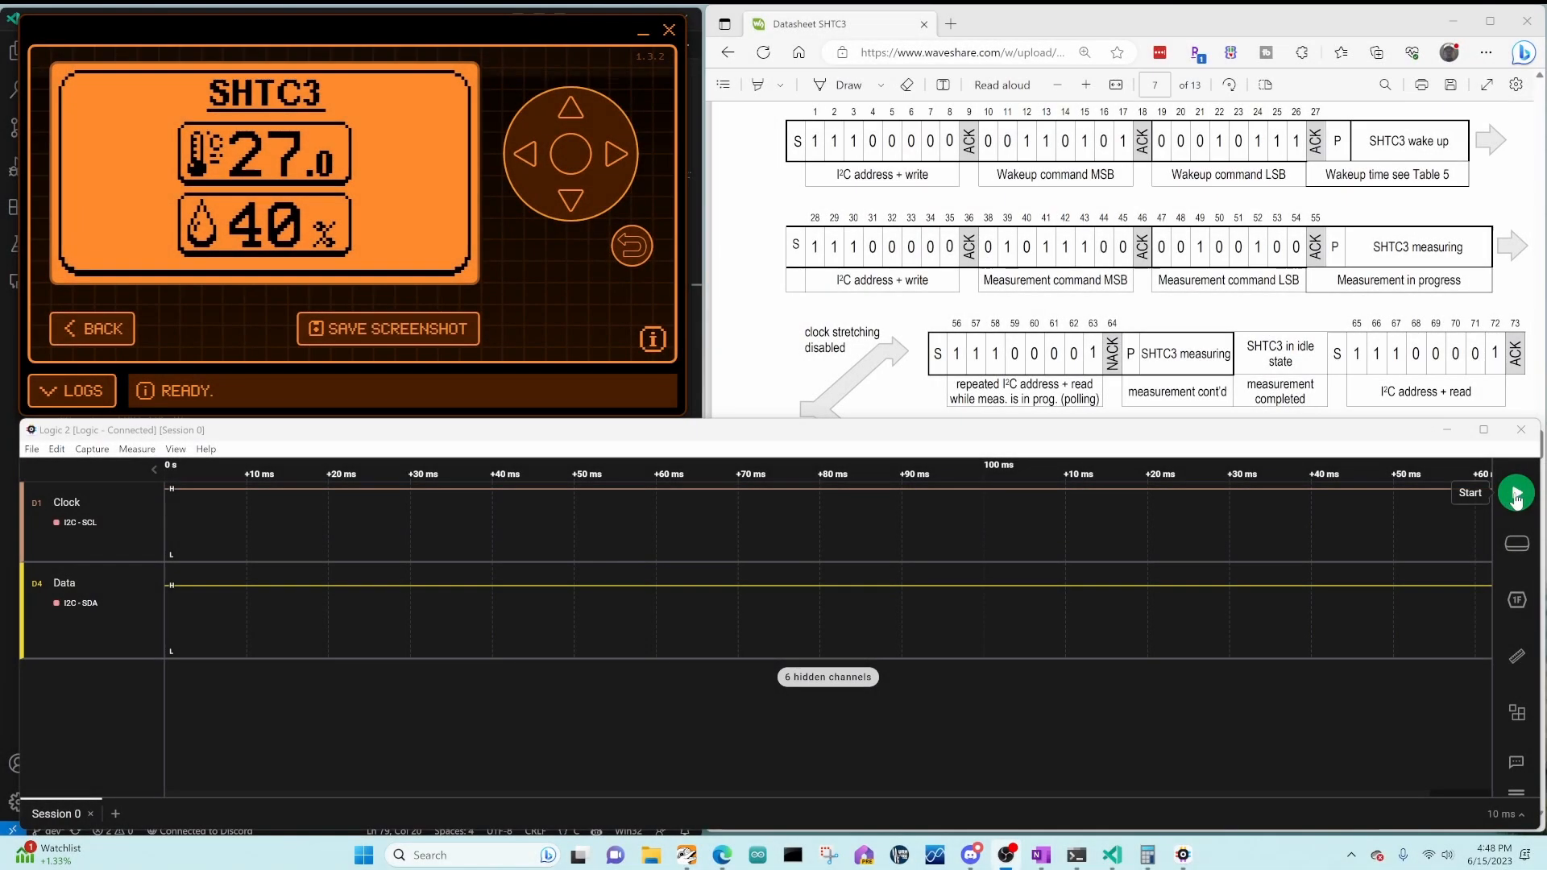
# Step: Capture a good reading's I2C traffic: 0x70 wake-up, measure command, data read, ~13 ms gap
pyautogui.click(1518, 493)
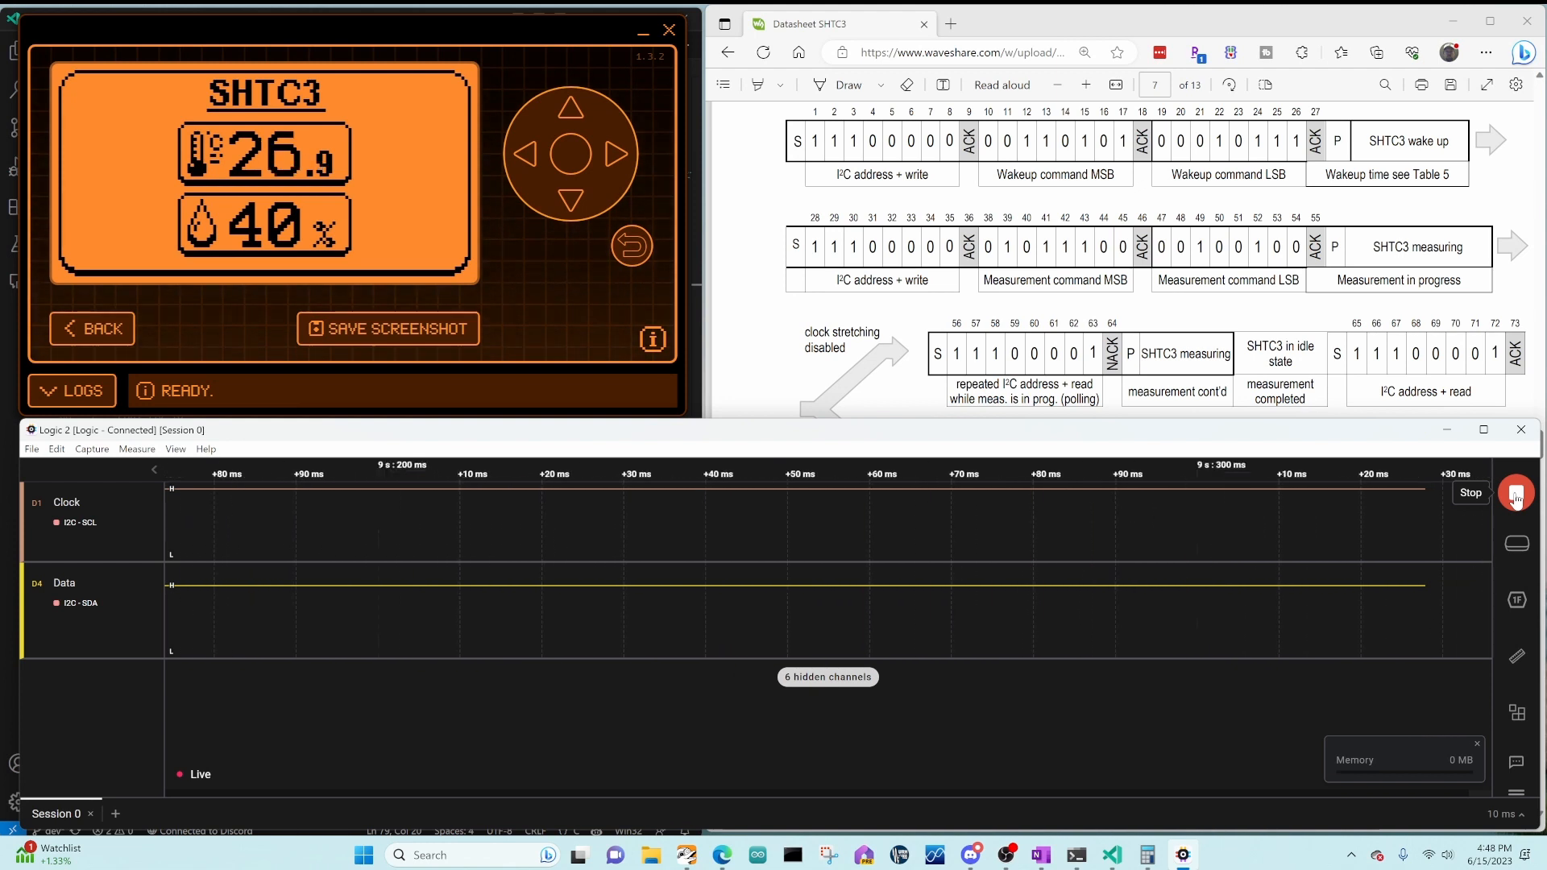
pyautogui.click(1517, 494)
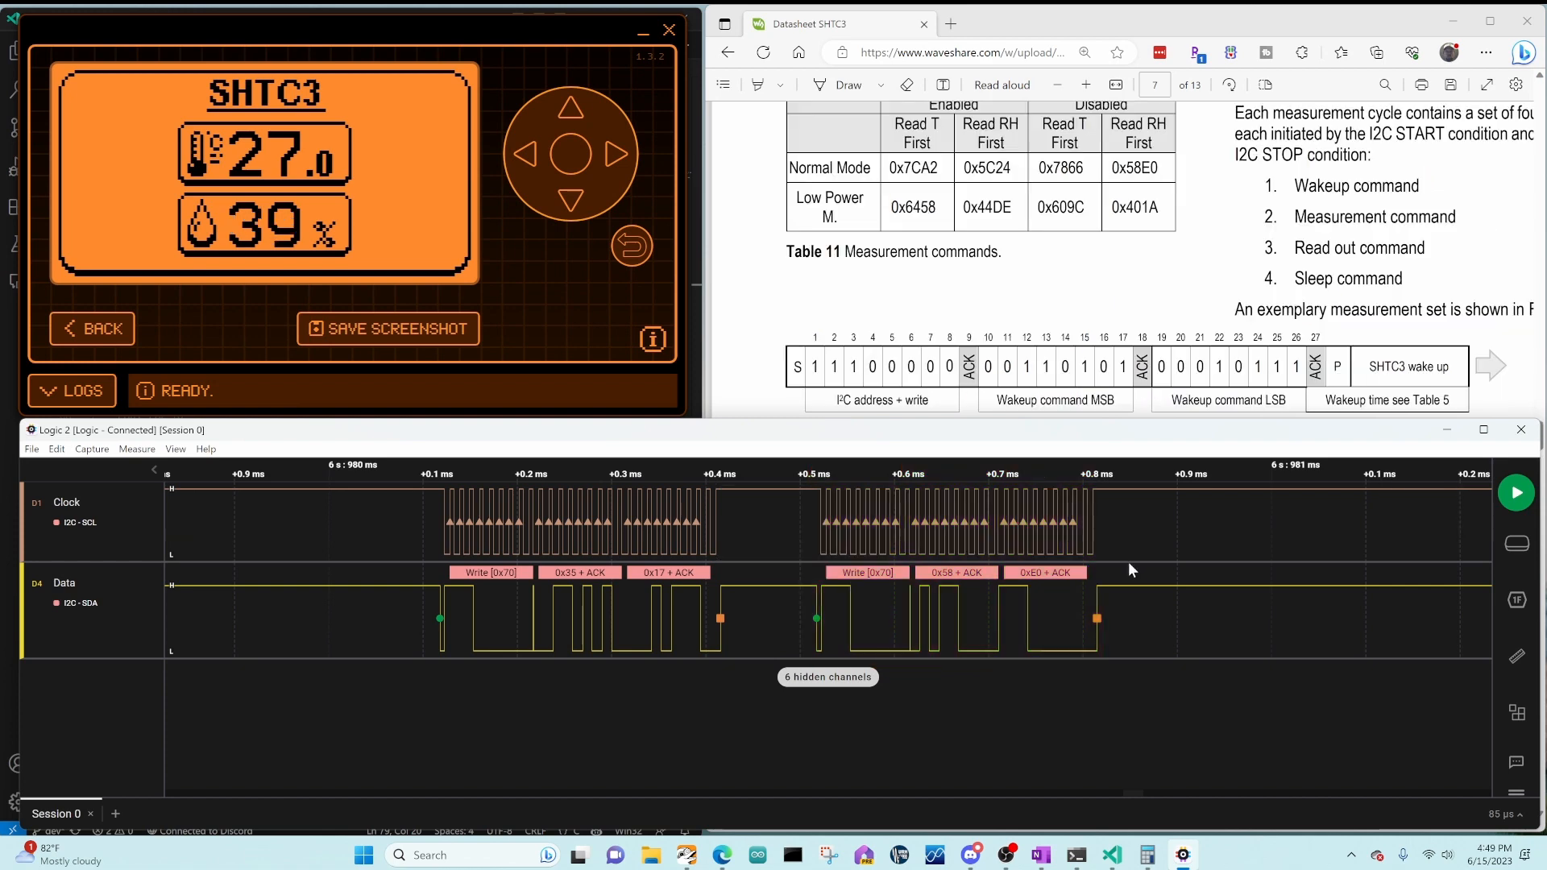
pyautogui.scroll(-3)
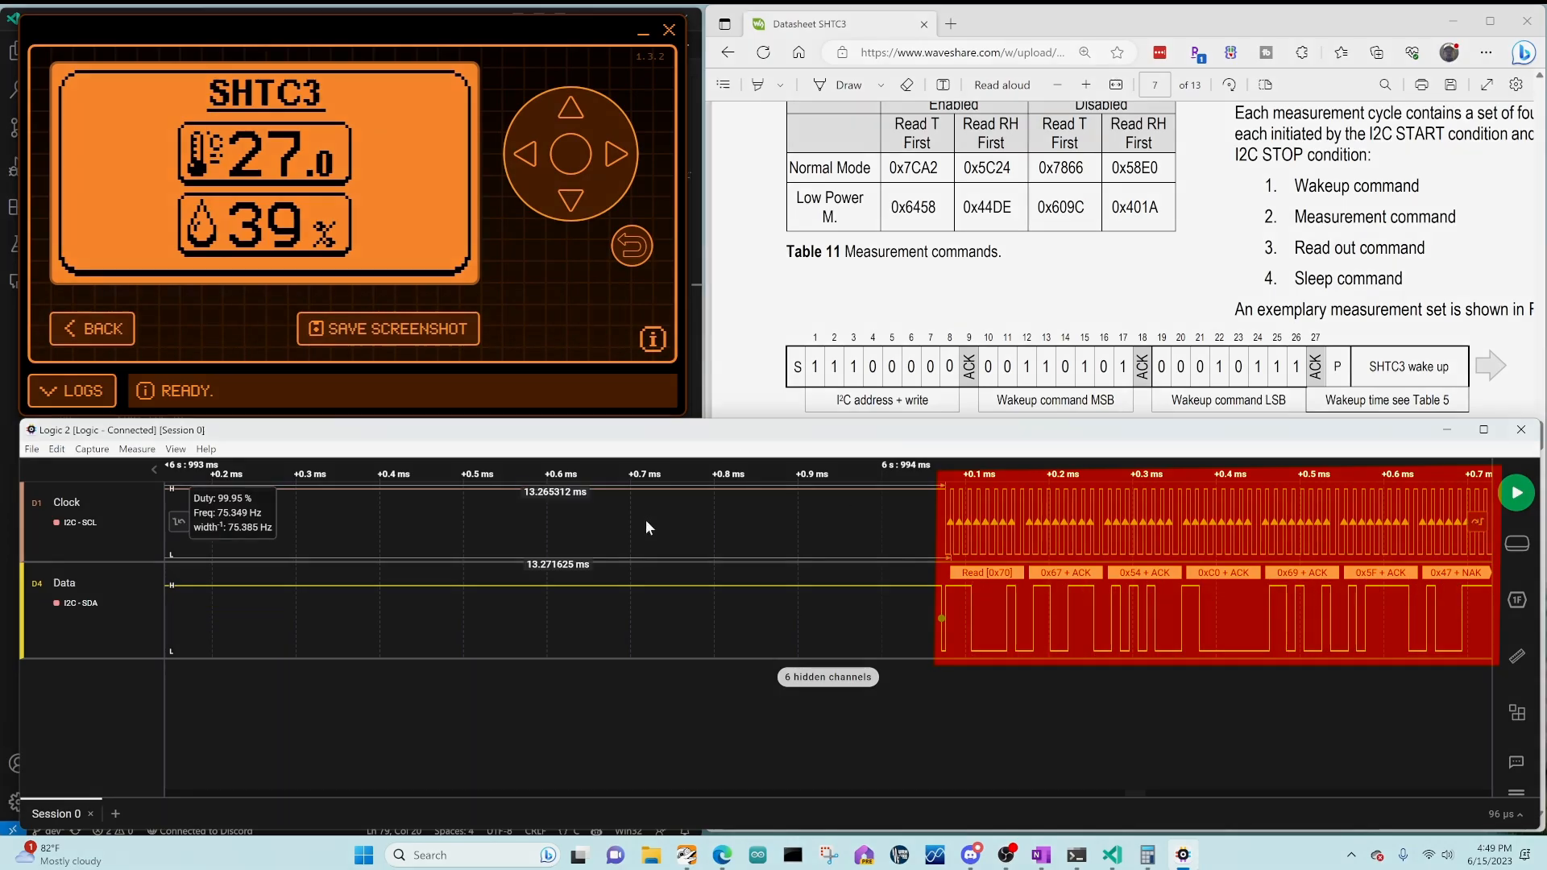
# Step: Capture the faulty 129°/3% run where the 0x58 measure command is NAKed and 0xFF bytes read
pyautogui.click(1517, 493)
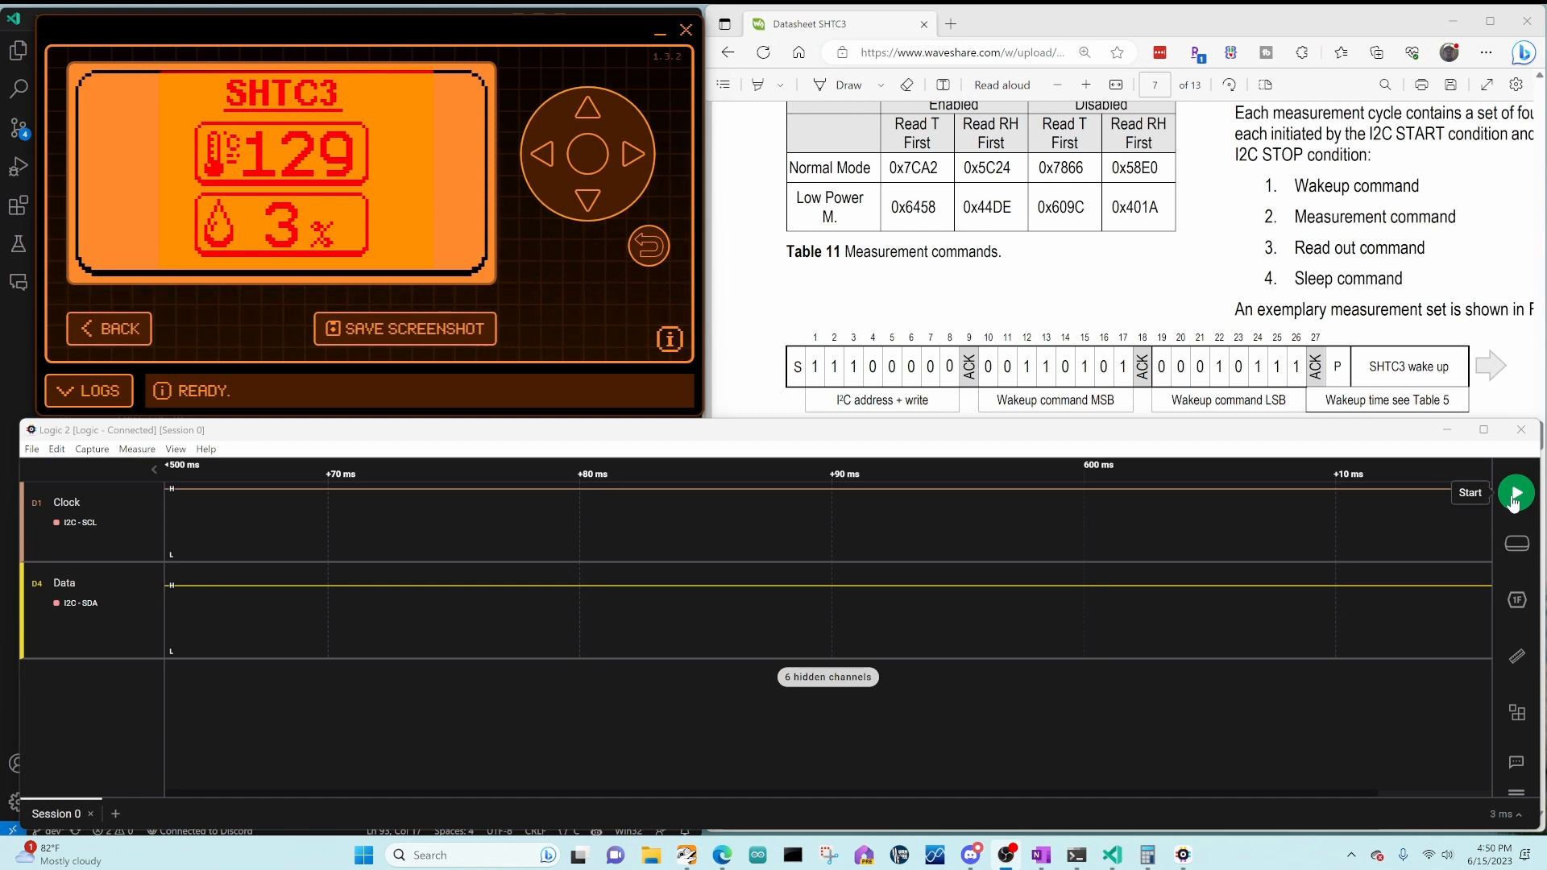
pyautogui.click(1516, 493)
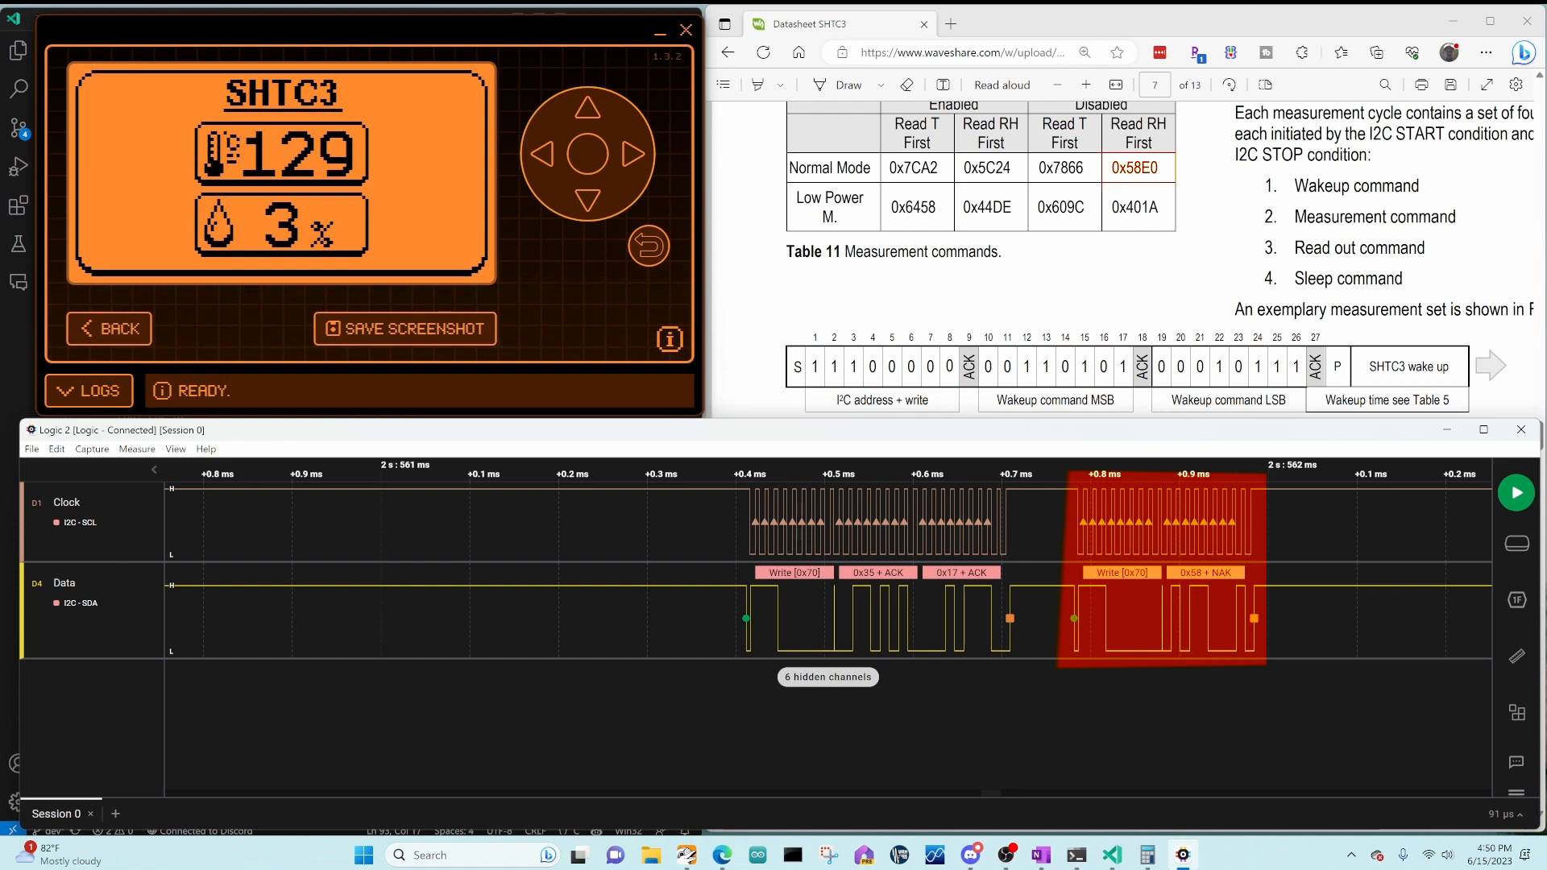
pyautogui.moveTo(1197, 572)
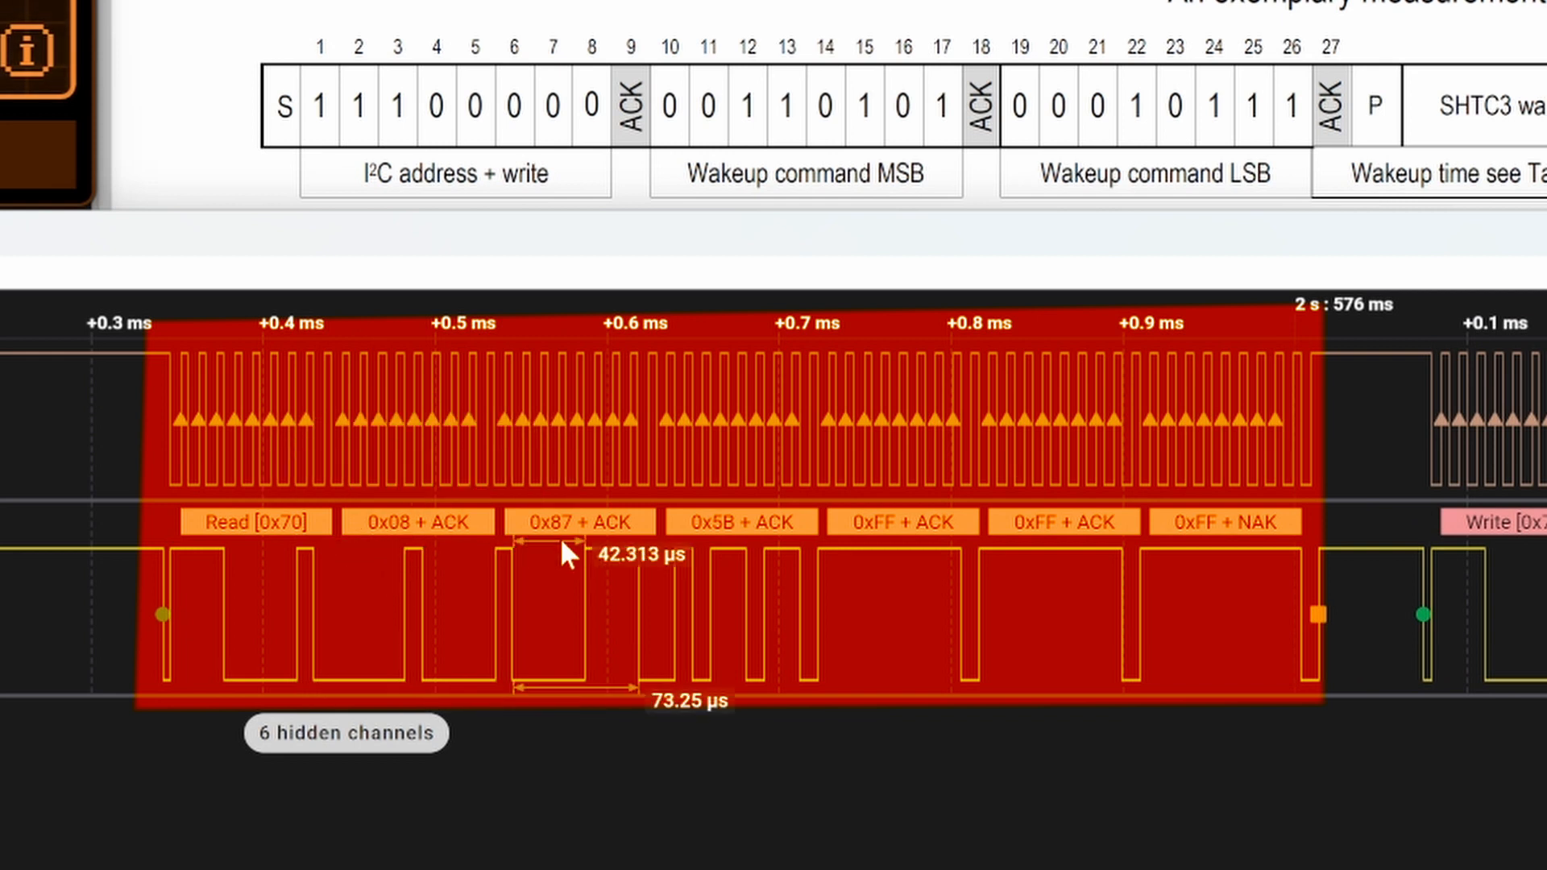
pyautogui.moveTo(859, 622)
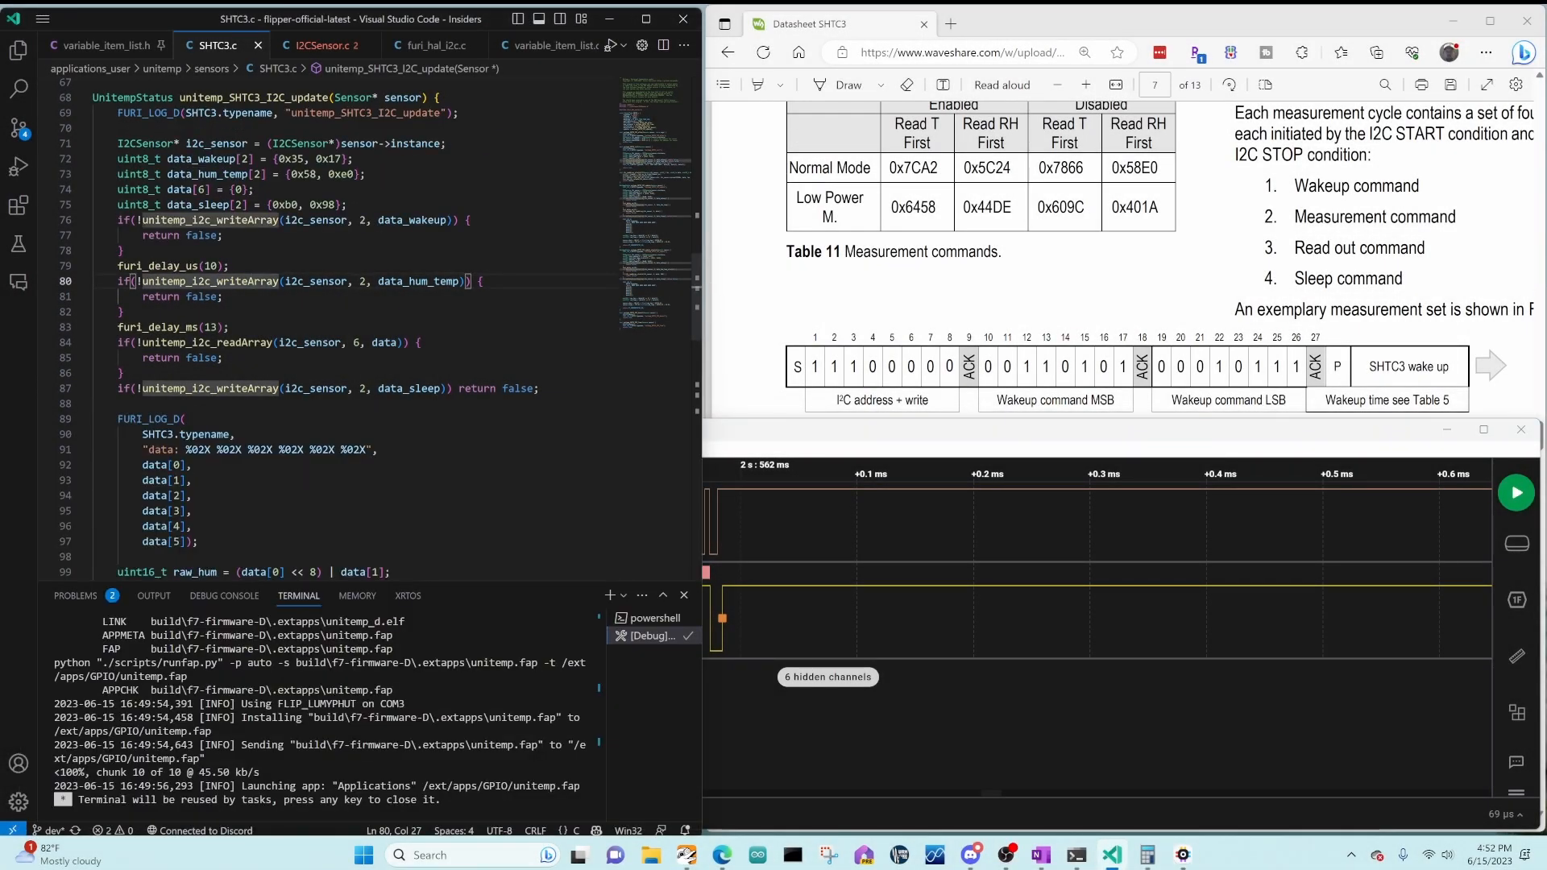
# Step: Inspect unitemp_i2c_writeArray and furi_hal_i2c_tx to confirm a NAKed write still reports success
pyautogui.rightClick(245, 287)
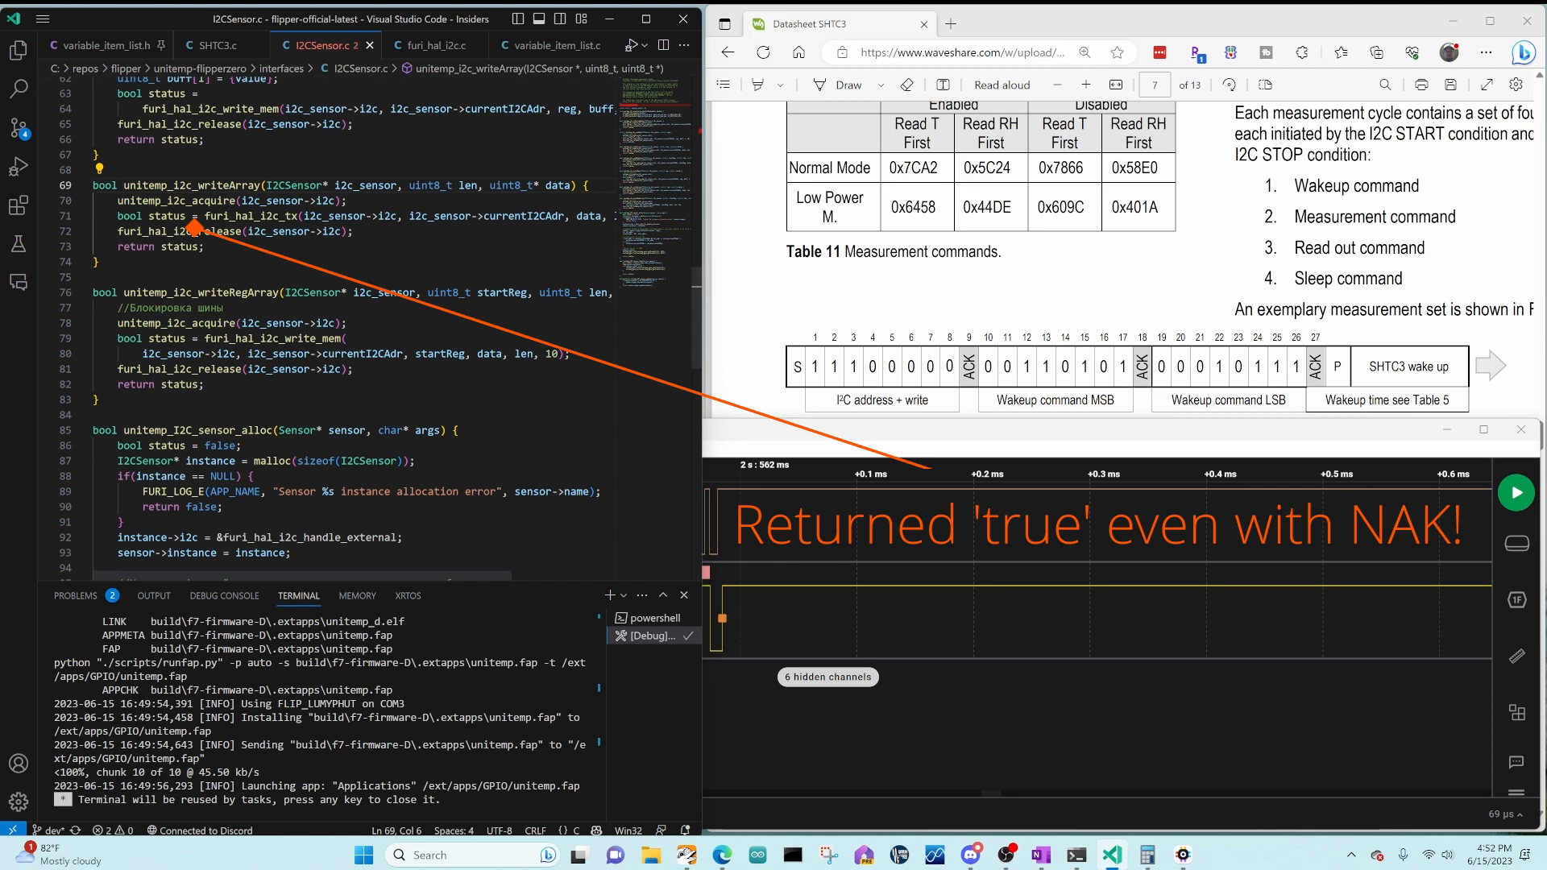
pyautogui.click(435, 45)
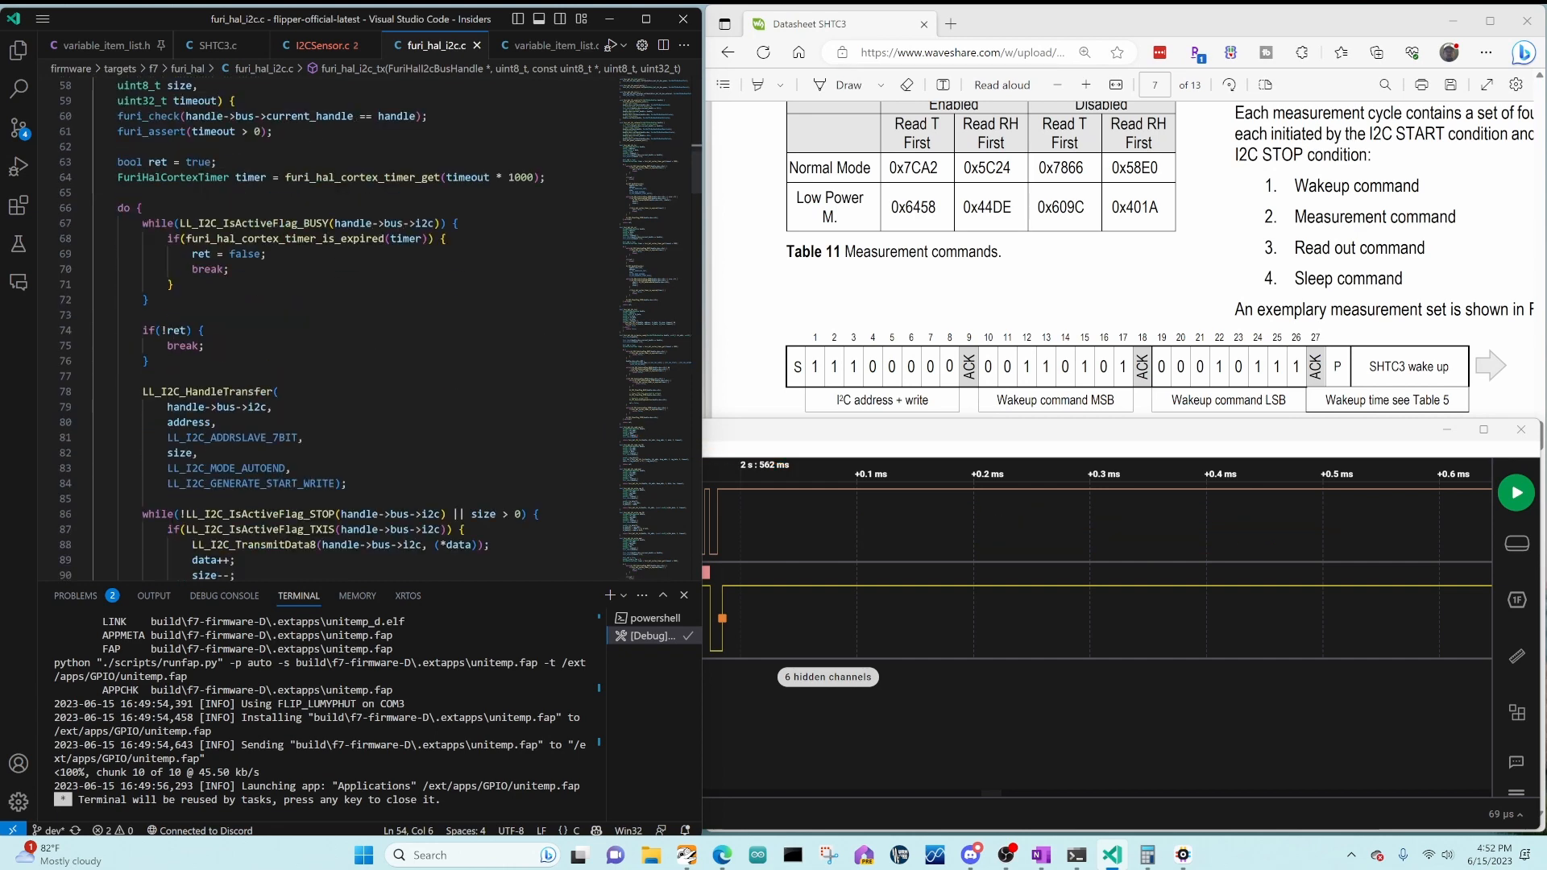
pyautogui.scroll(-3)
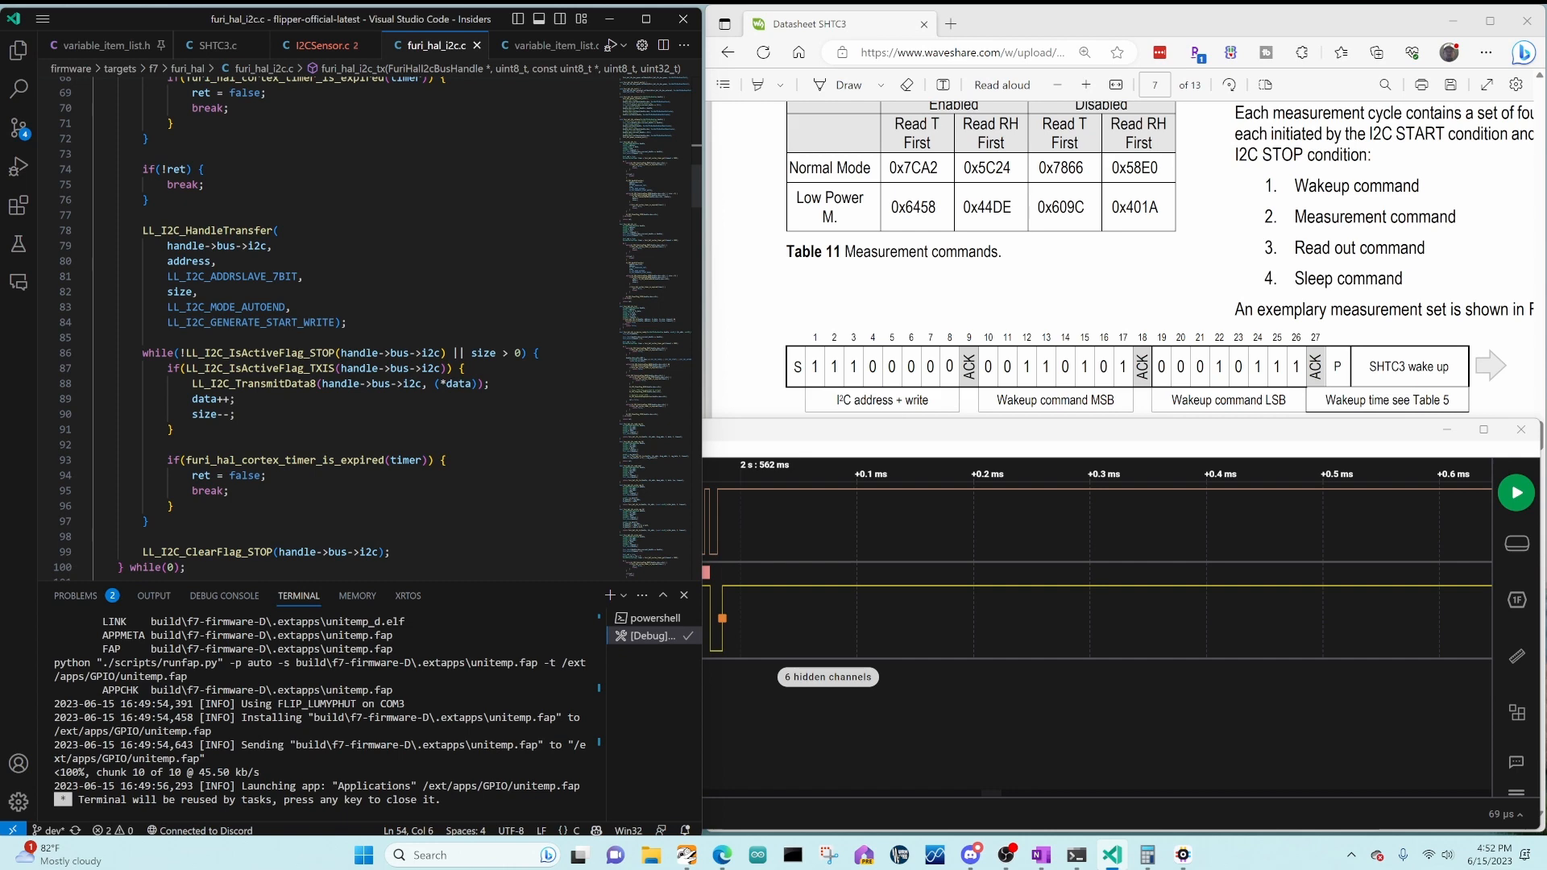
pyautogui.scroll(-3)
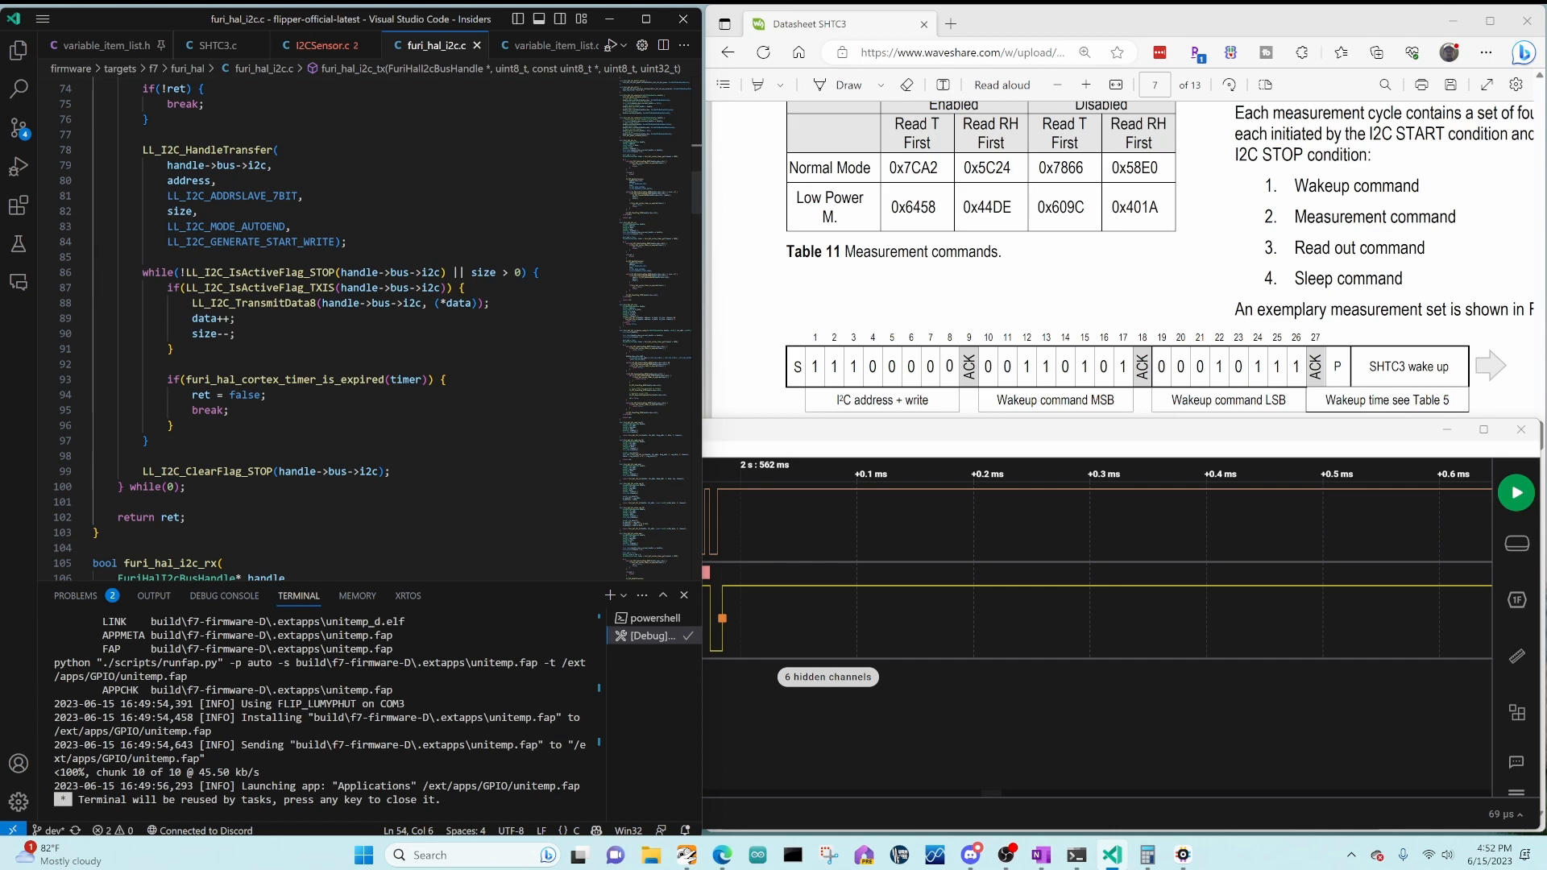
pyautogui.scroll(3)
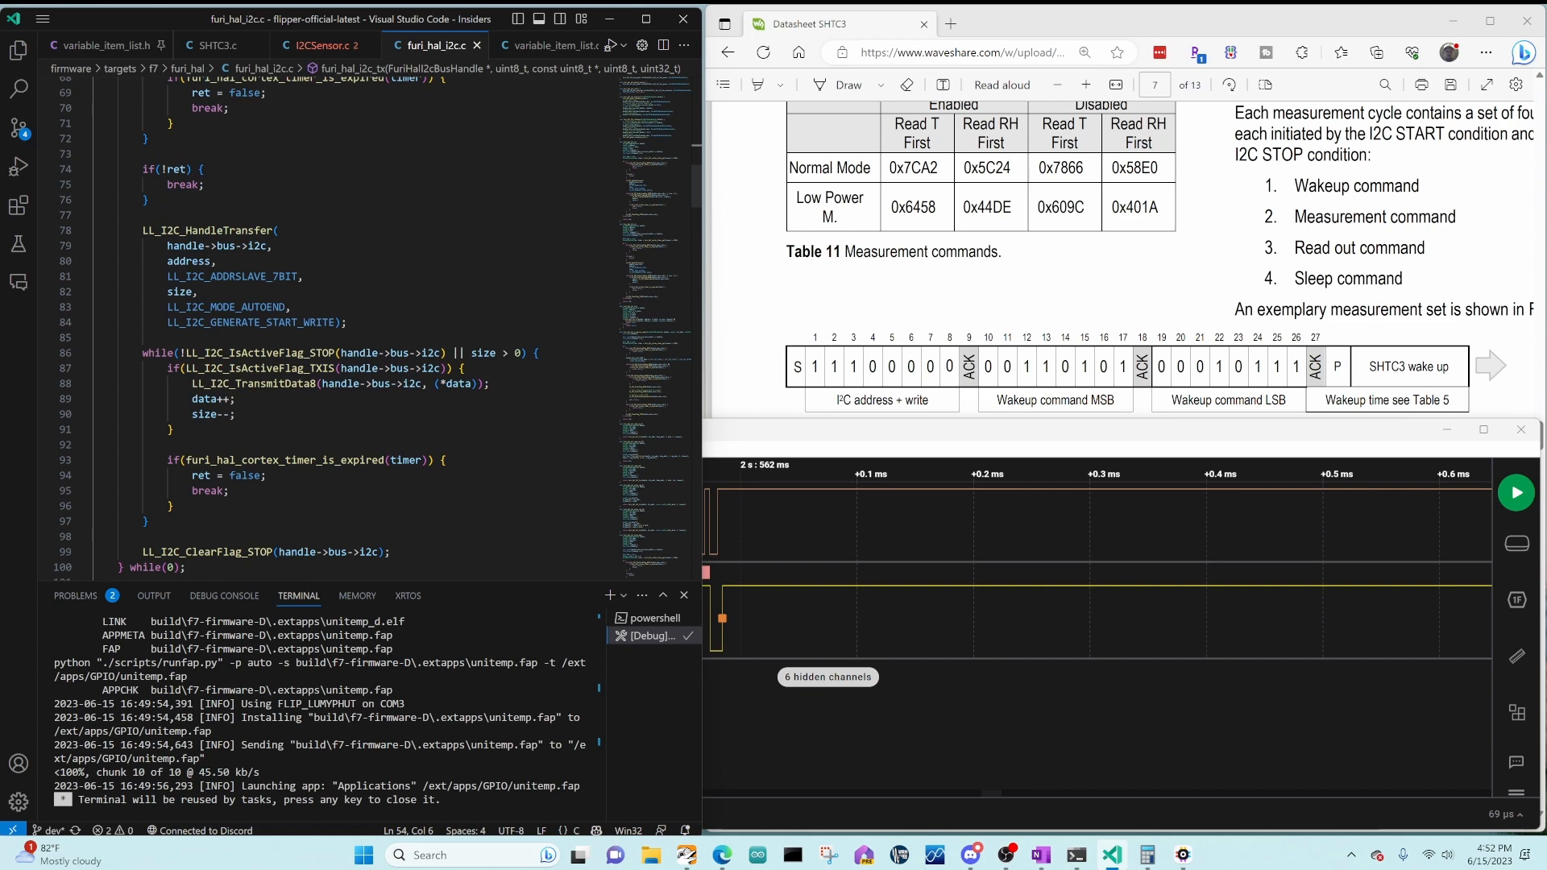
pyautogui.scroll(-3)
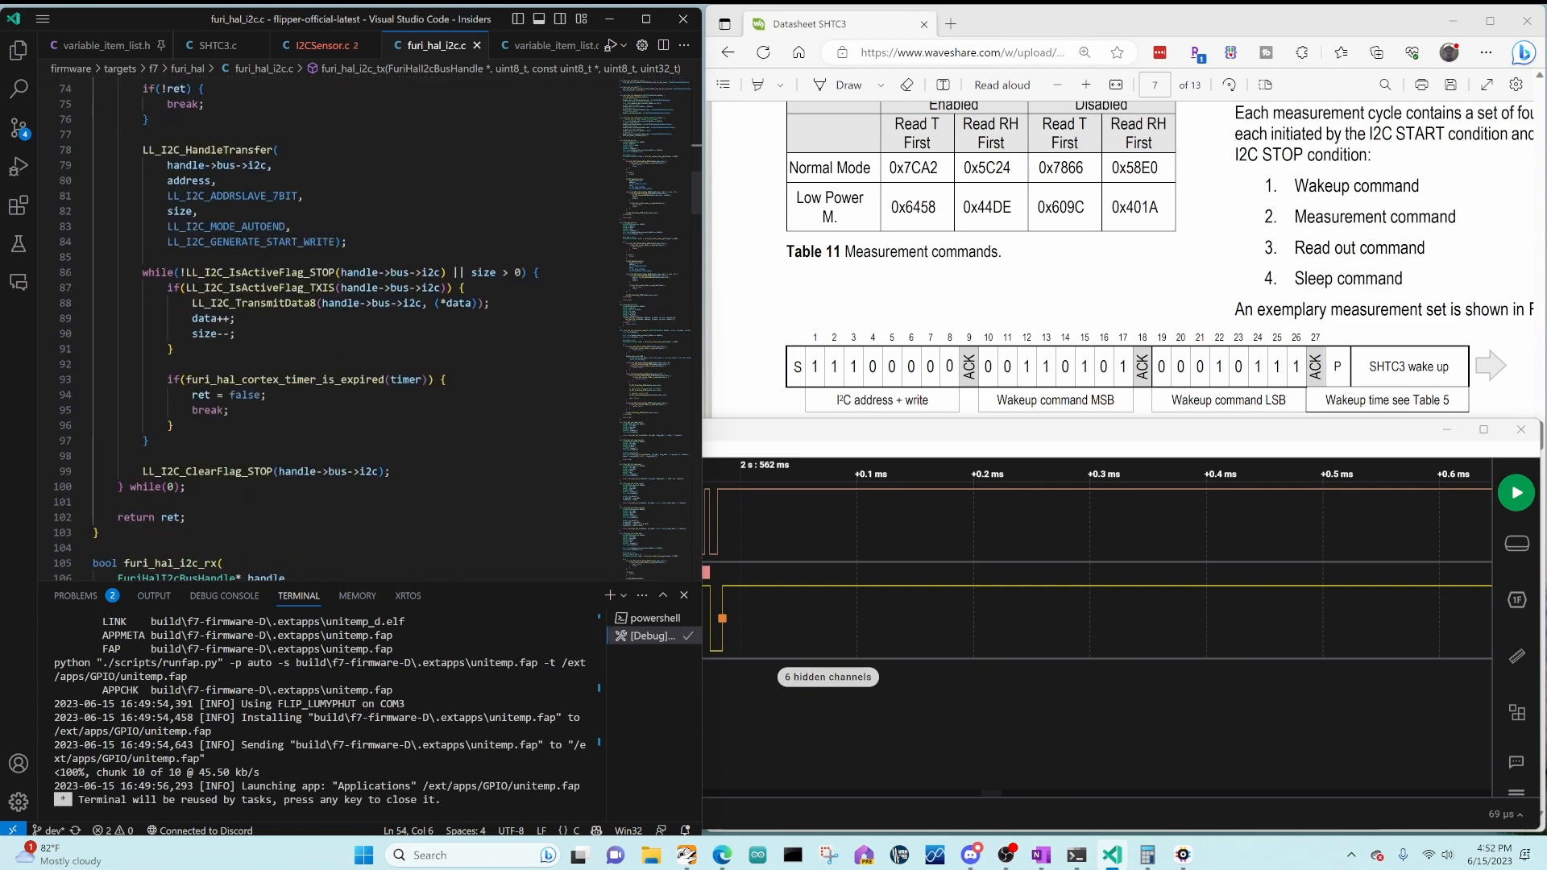
# Step: Change the SHTC3 wake-up delay from furi_delay_us(10) to 240 µs
pyautogui.click(213, 45)
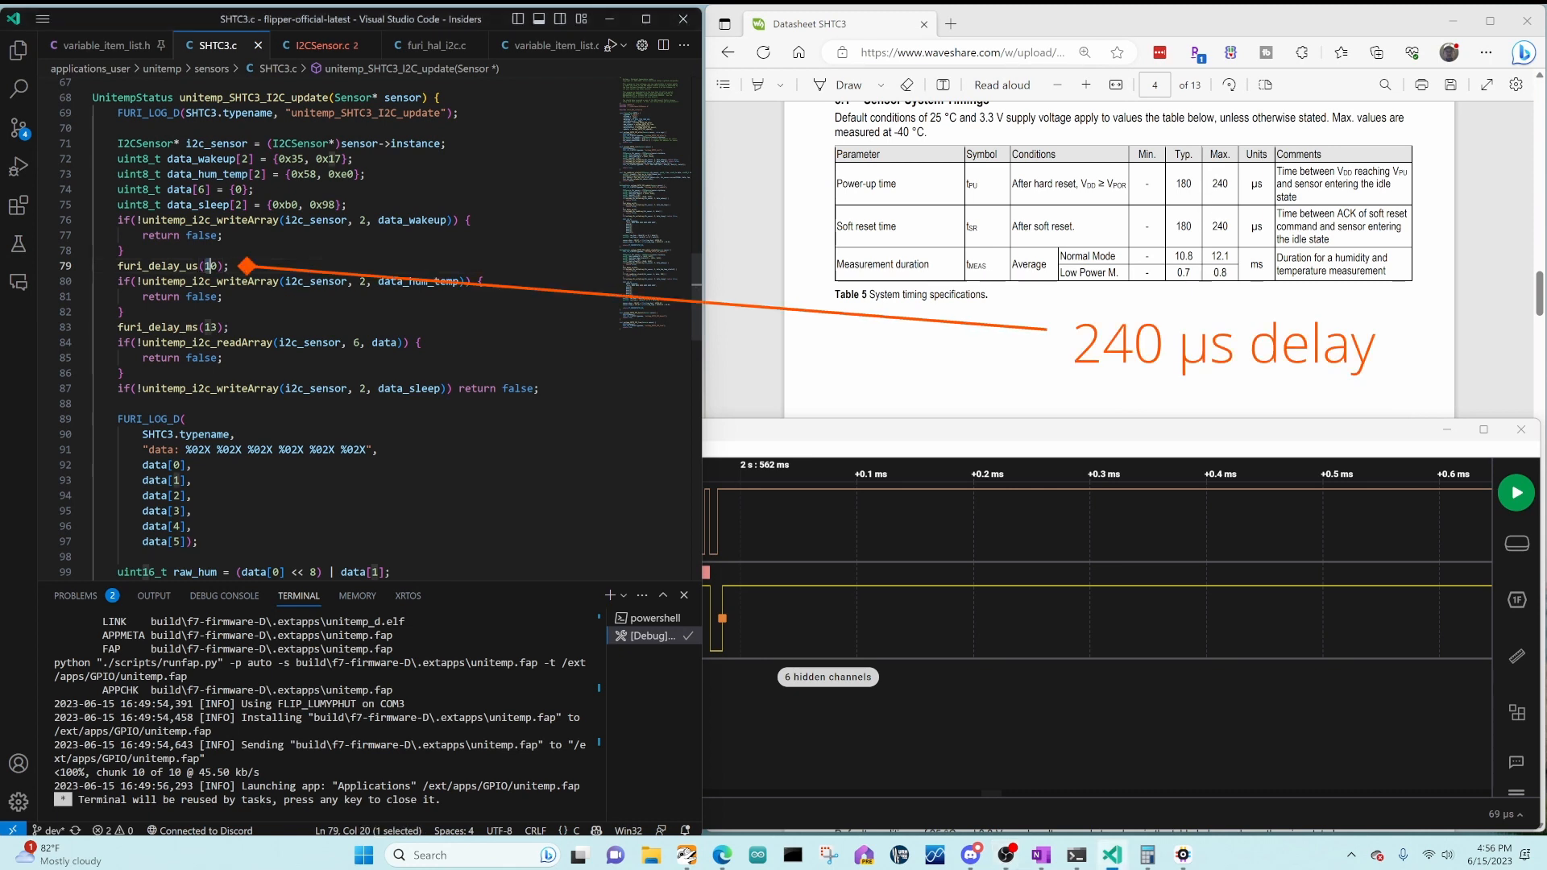
pyautogui.write('240')
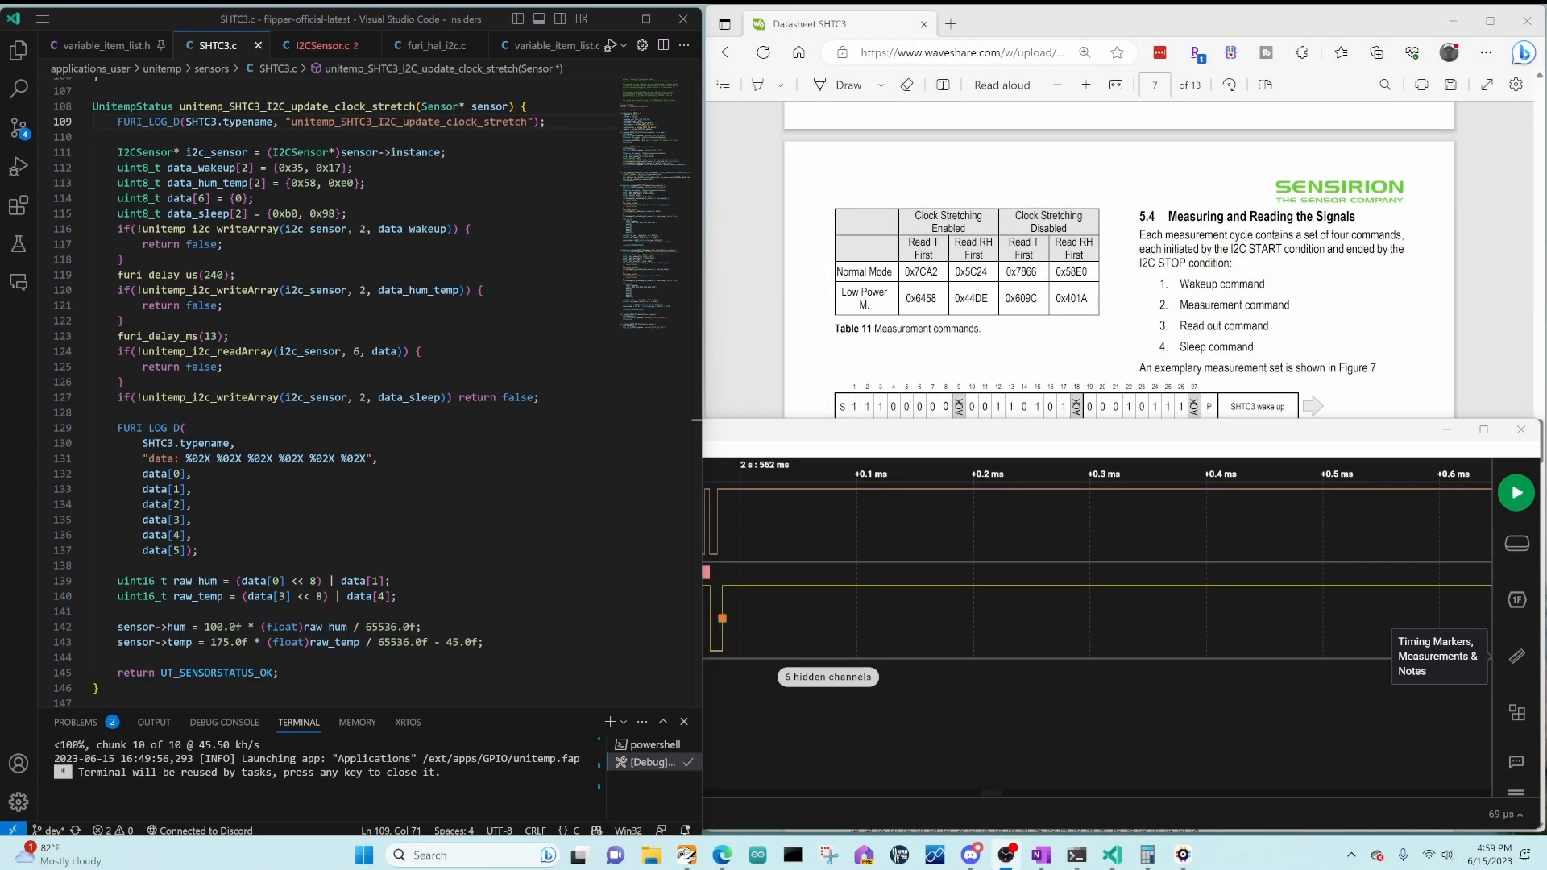
pyautogui.moveTo(815, 157)
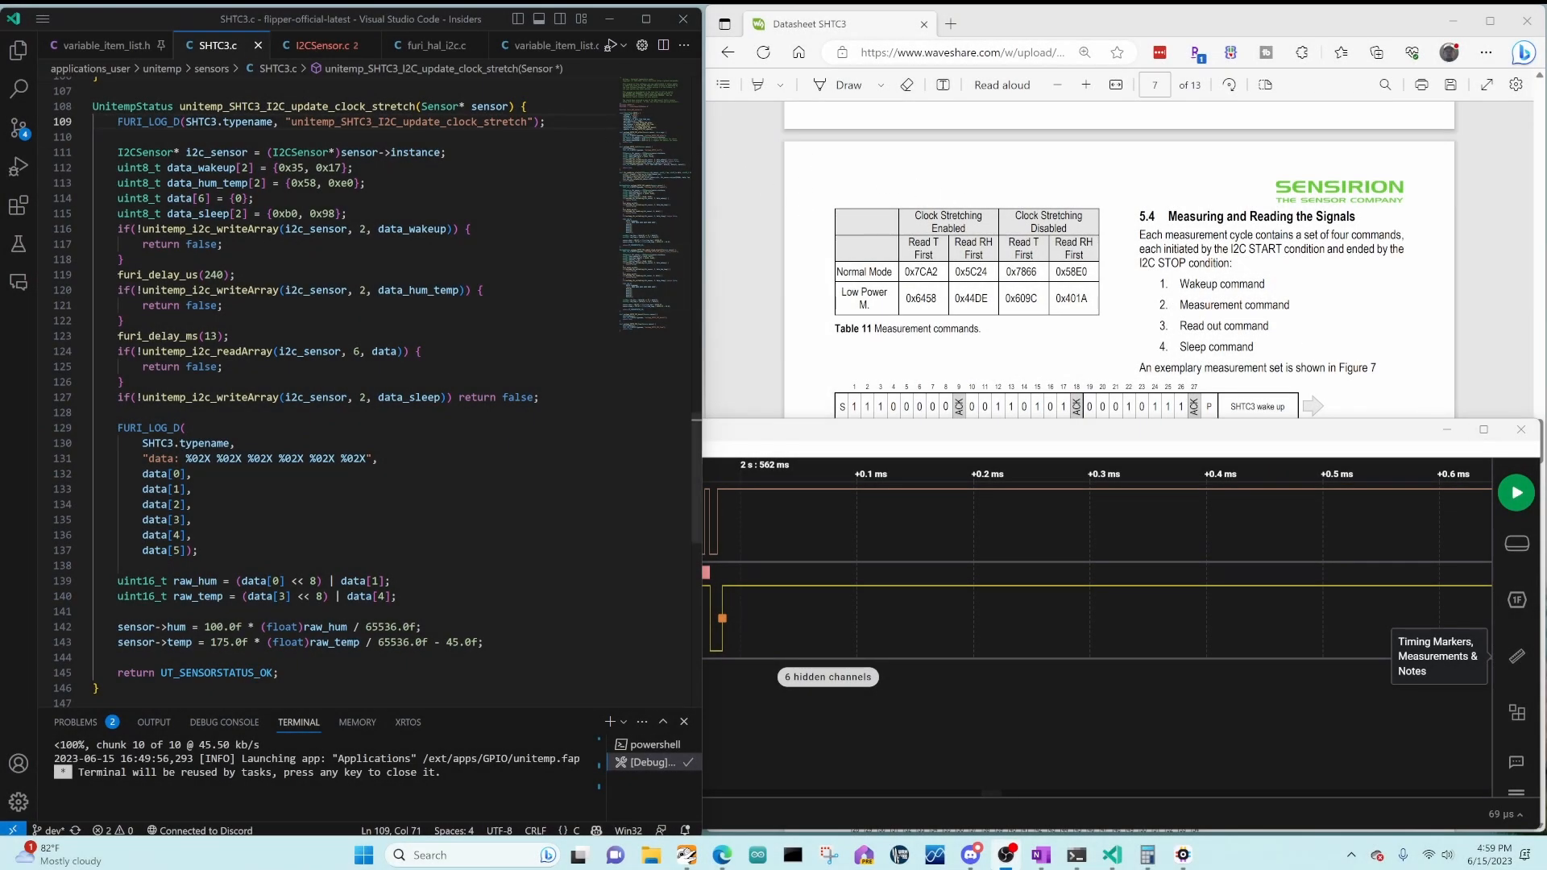
# Step: Set data_hum_temp to {0x5c, 0x24} and comment out the fixed furi_delay_ms(13)
pyautogui.doubleClick(296, 107)
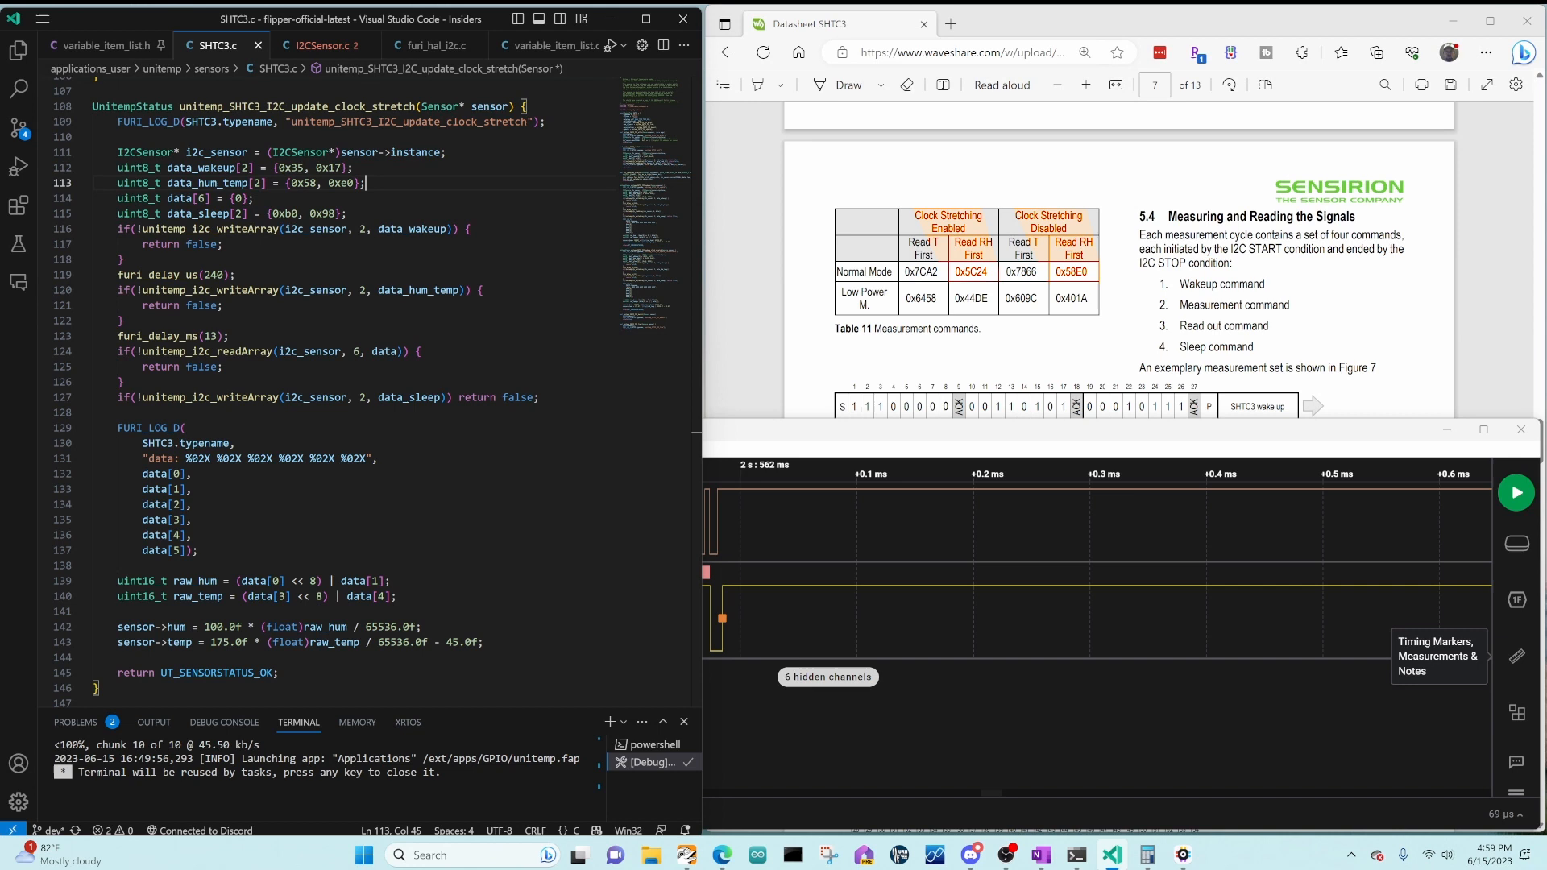
pyautogui.moveTo(316, 167)
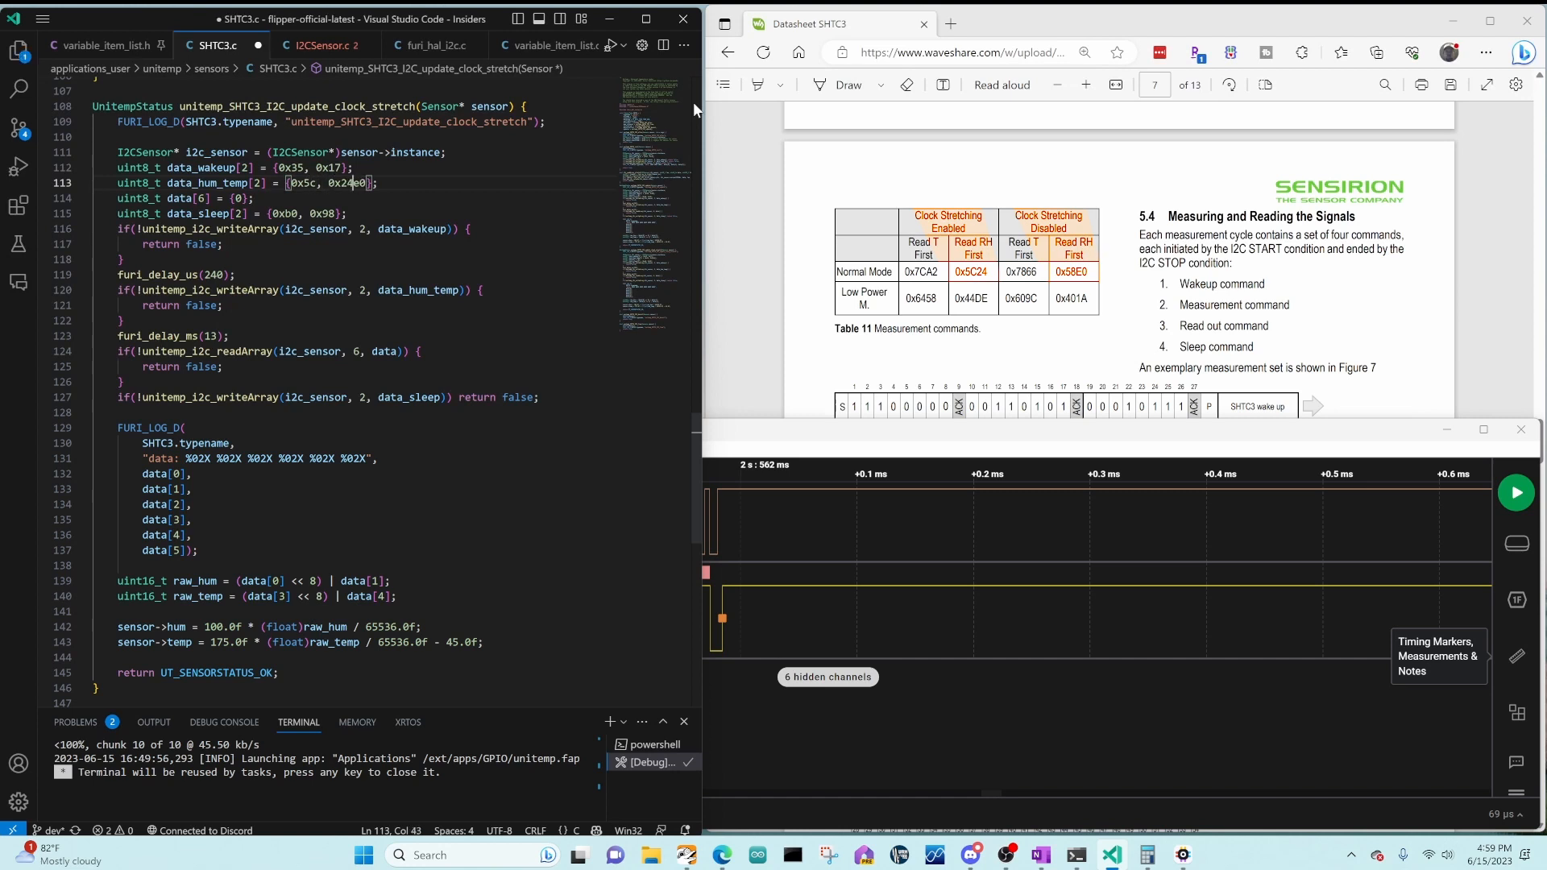
pyautogui.press('BackSpace')
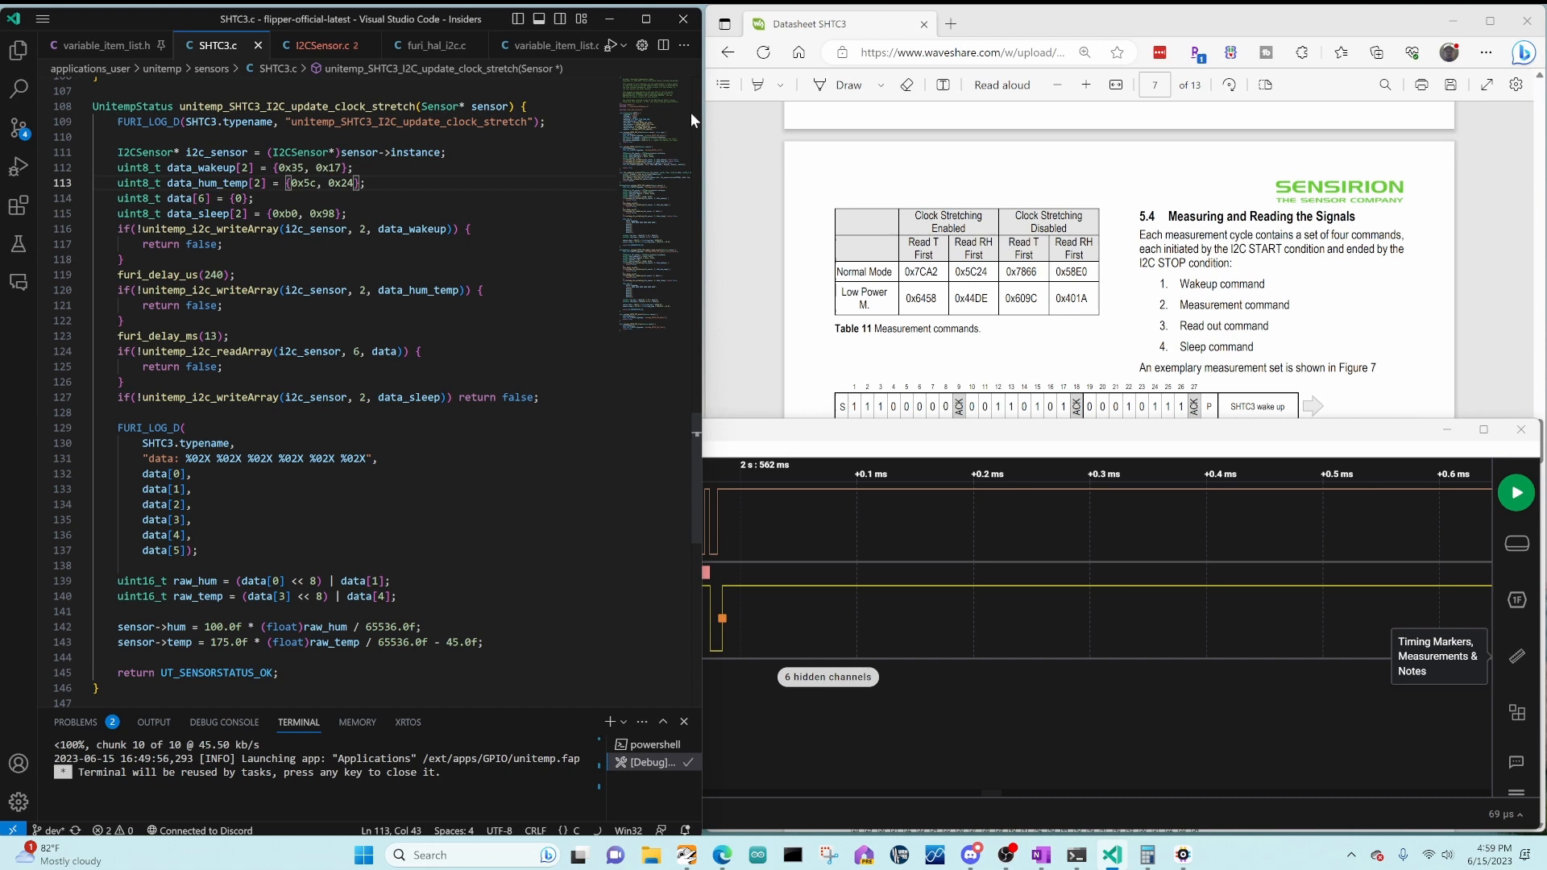
pyautogui.click(195, 335)
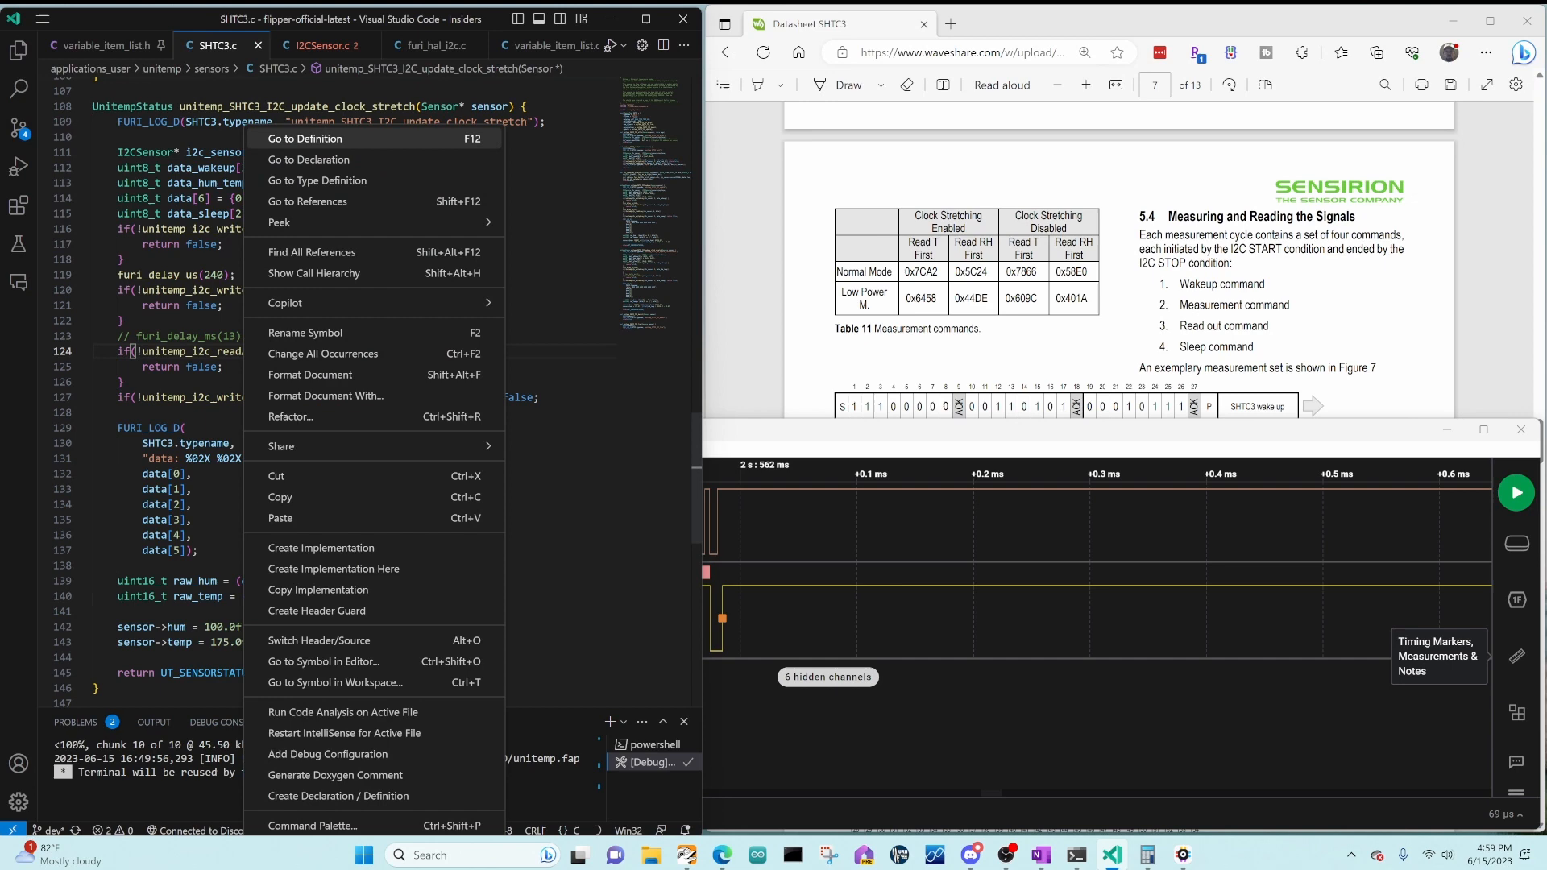
# Step: Copy unitemp_i2c_readArray into SHTC3.c as i2c_readArray_clock_stretch with a uint32 timeout and declare it in SHTC3.h
pyautogui.click(304, 138)
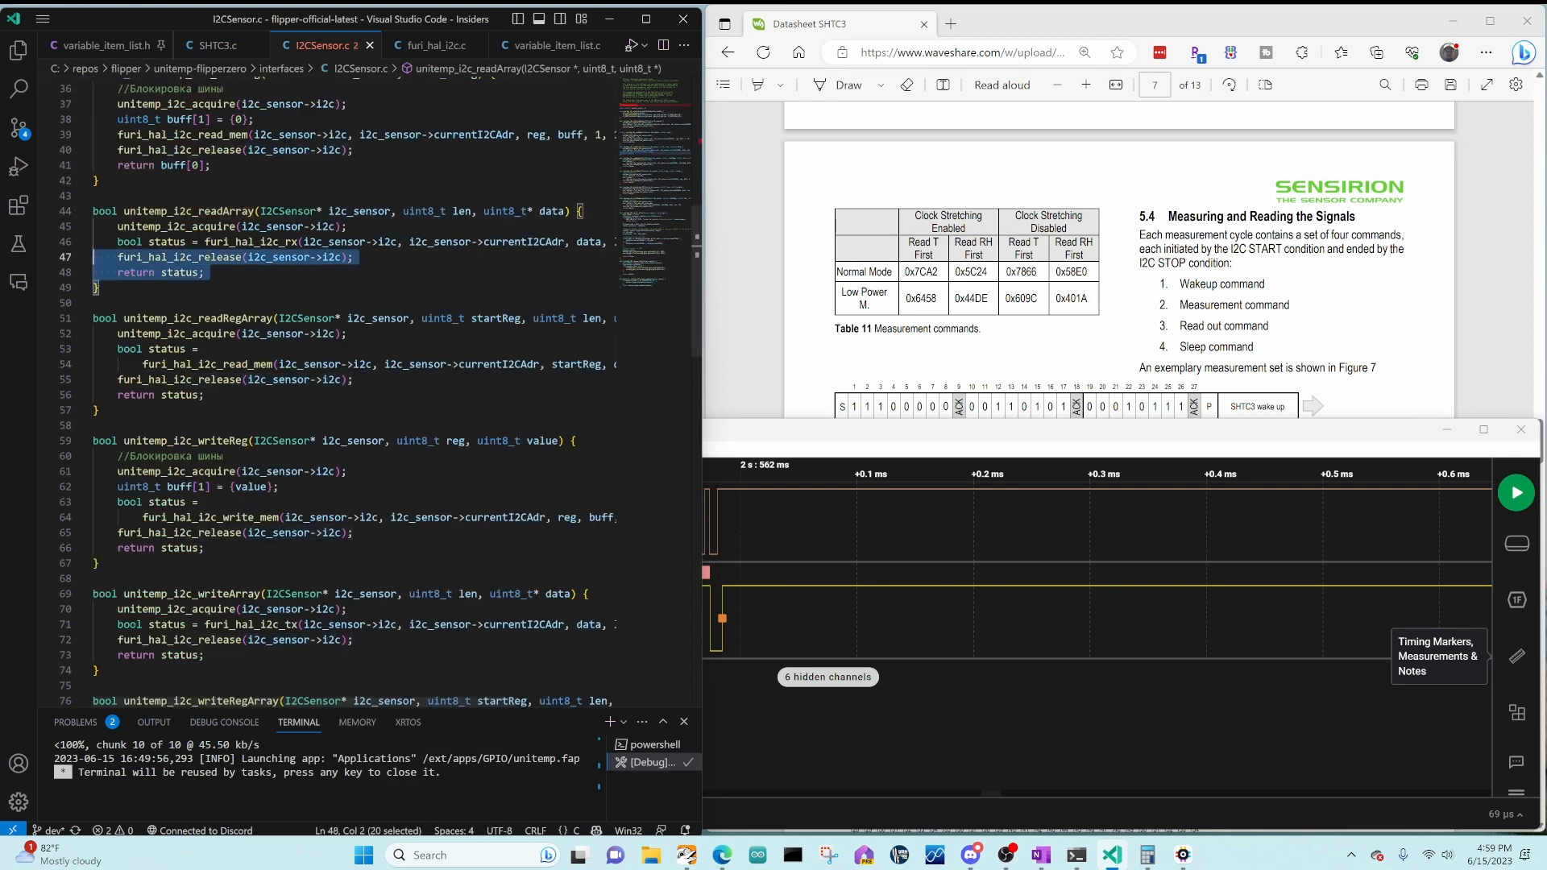
pyautogui.click(214, 45)
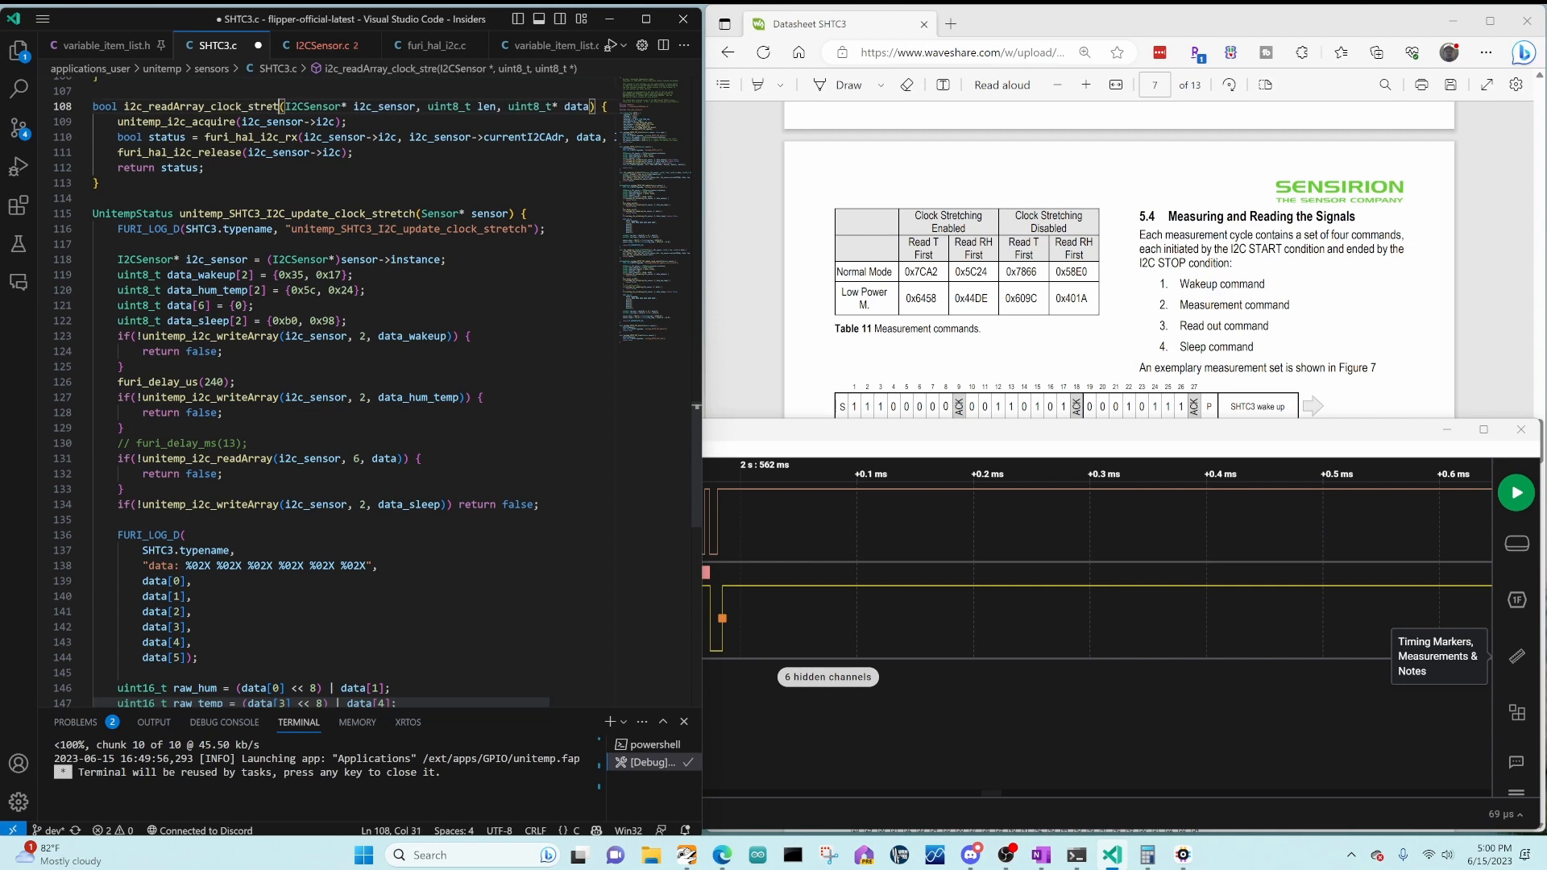
pyautogui.write('uint32_')
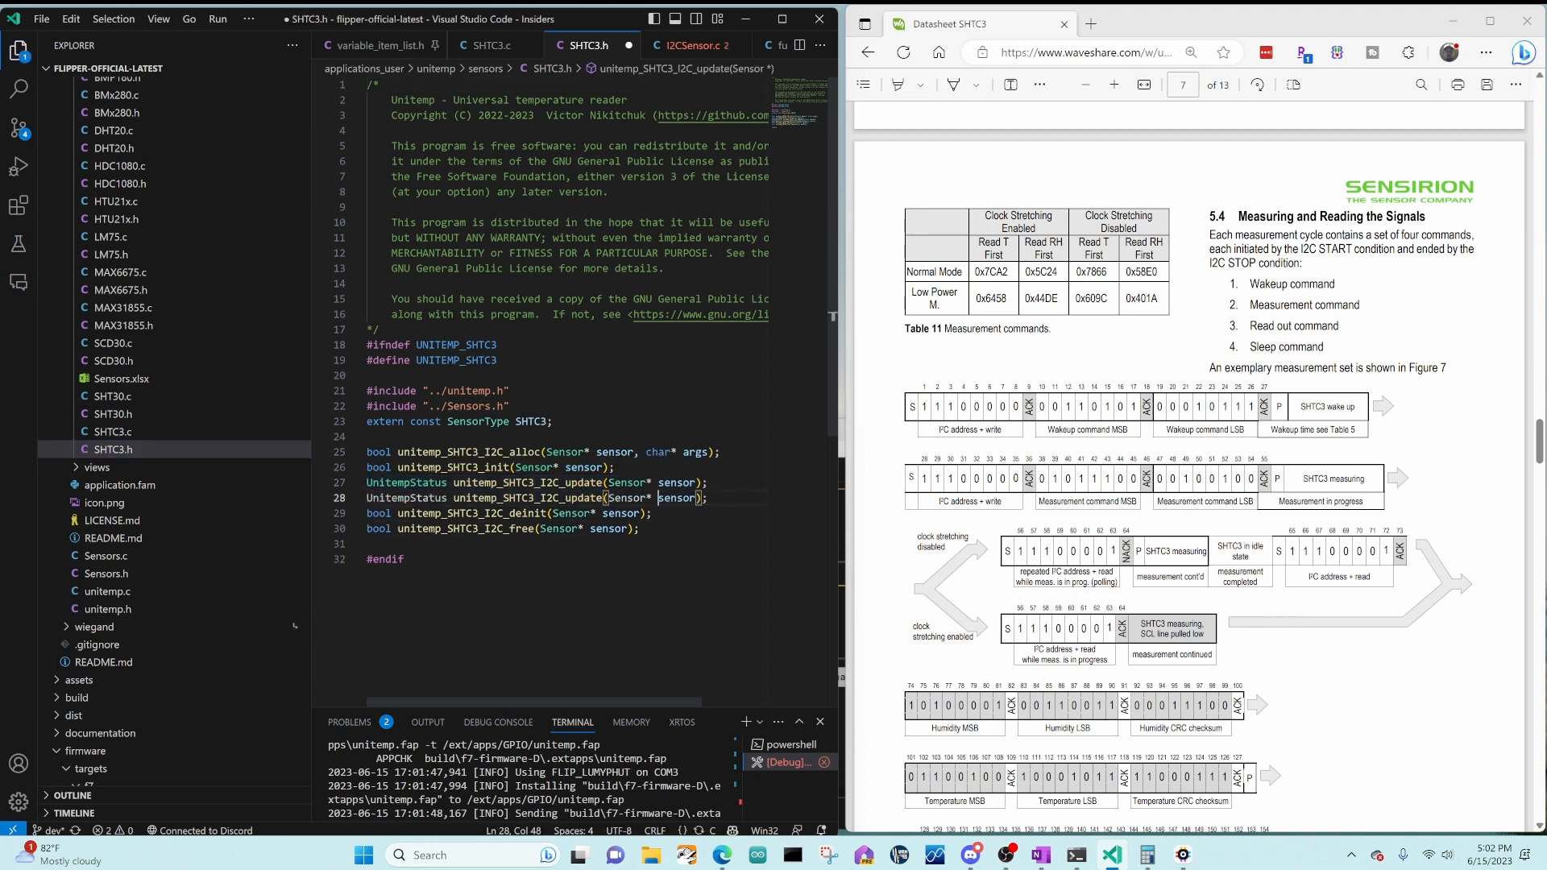
pyautogui.write('_clock_stretch')
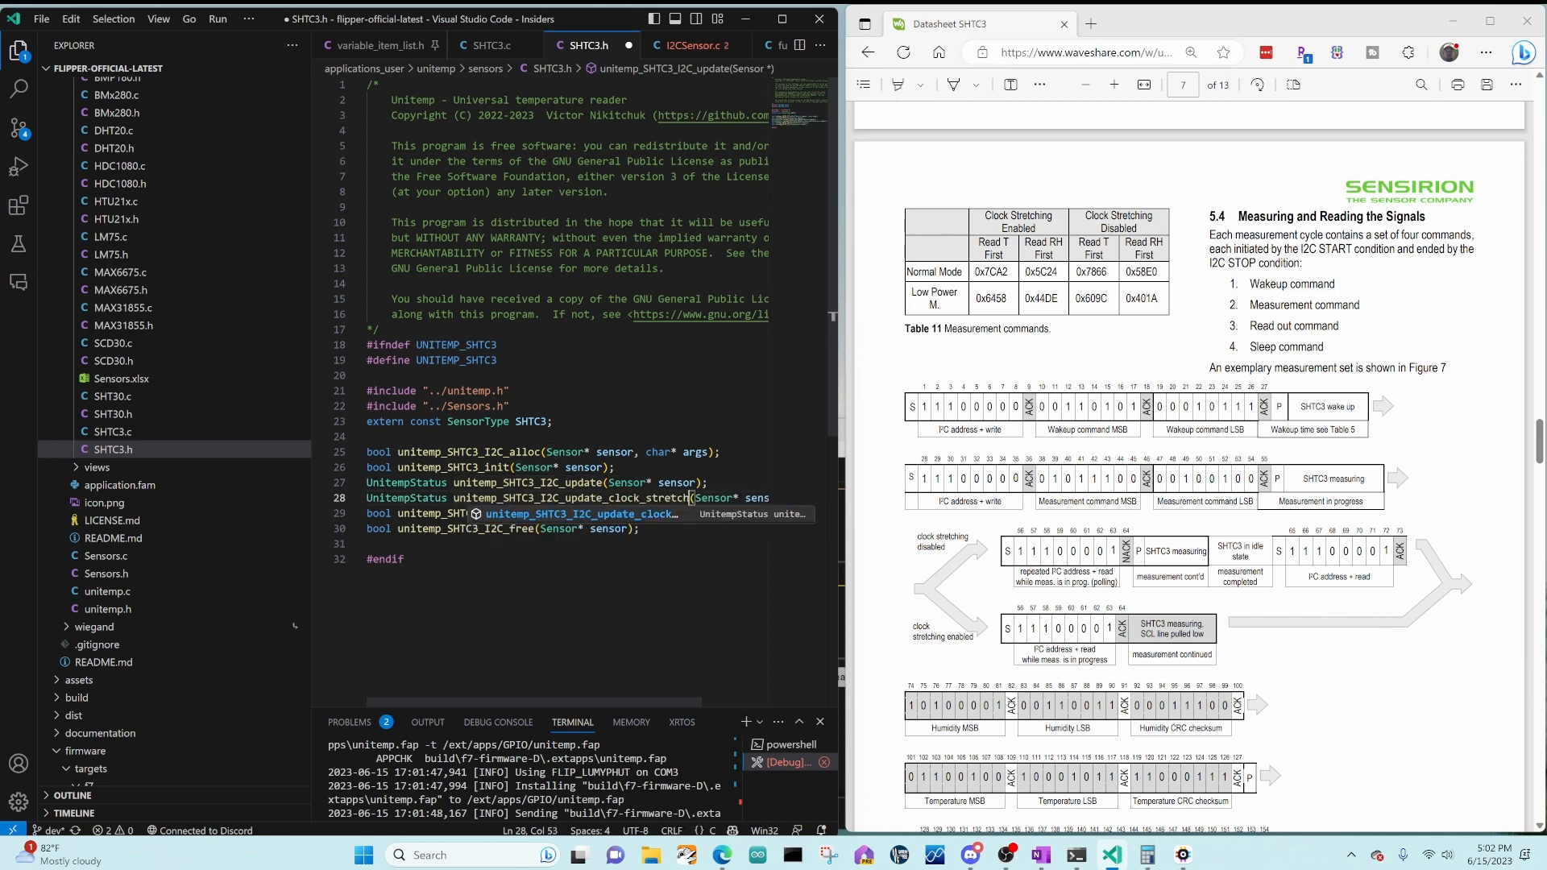
# Step: Capture I2C traffic showing 0x5C24 ACKed, a ~10.66 ms SCL-low stretch, then six data bytes
pyautogui.click(486, 45)
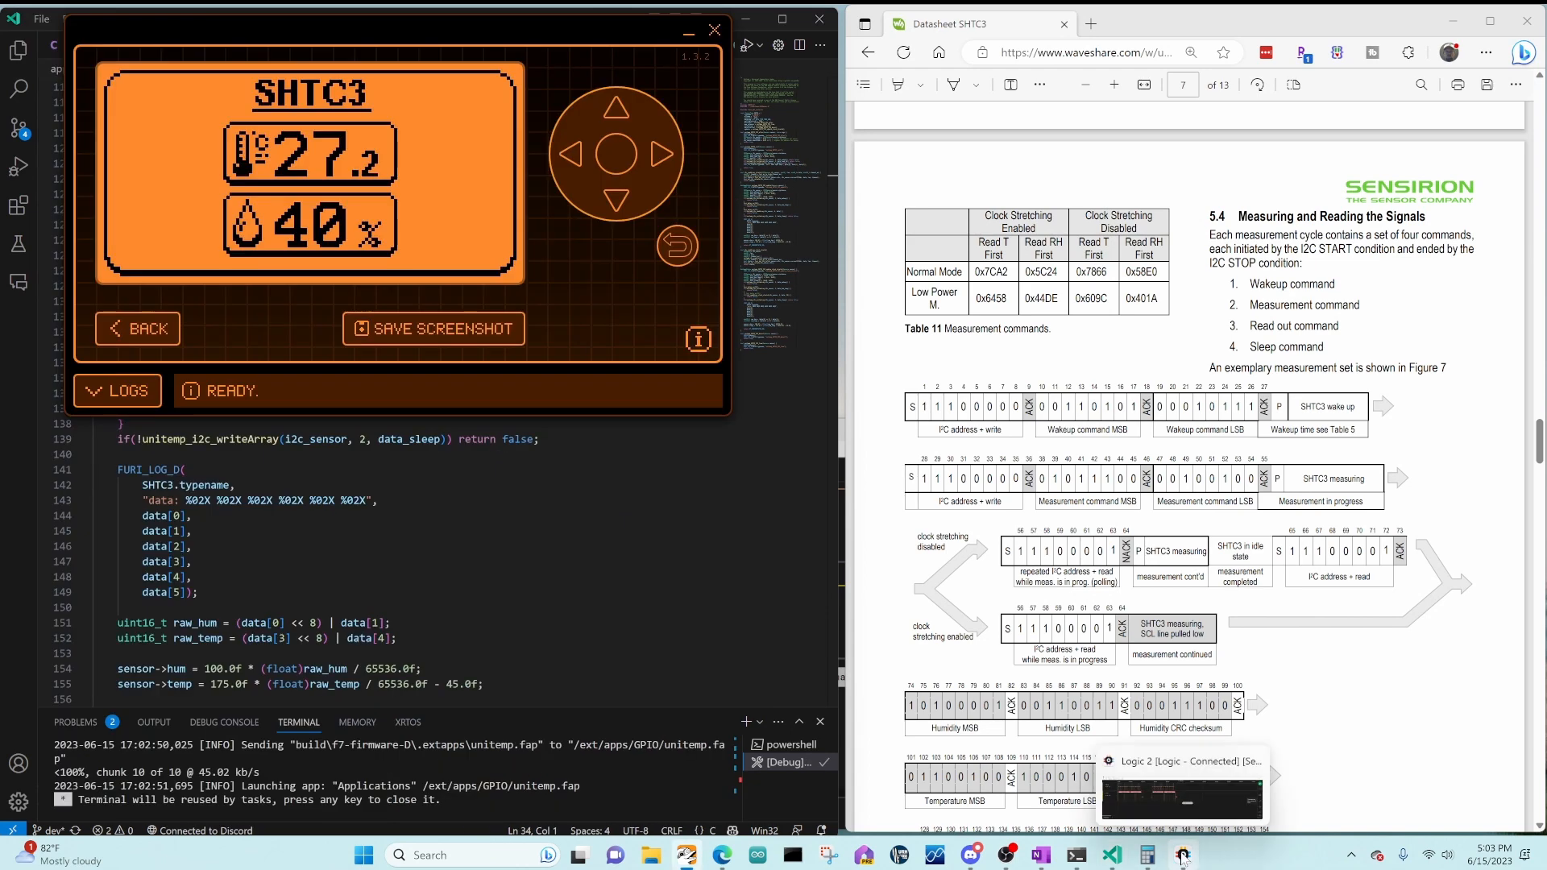
pyautogui.click(1179, 854)
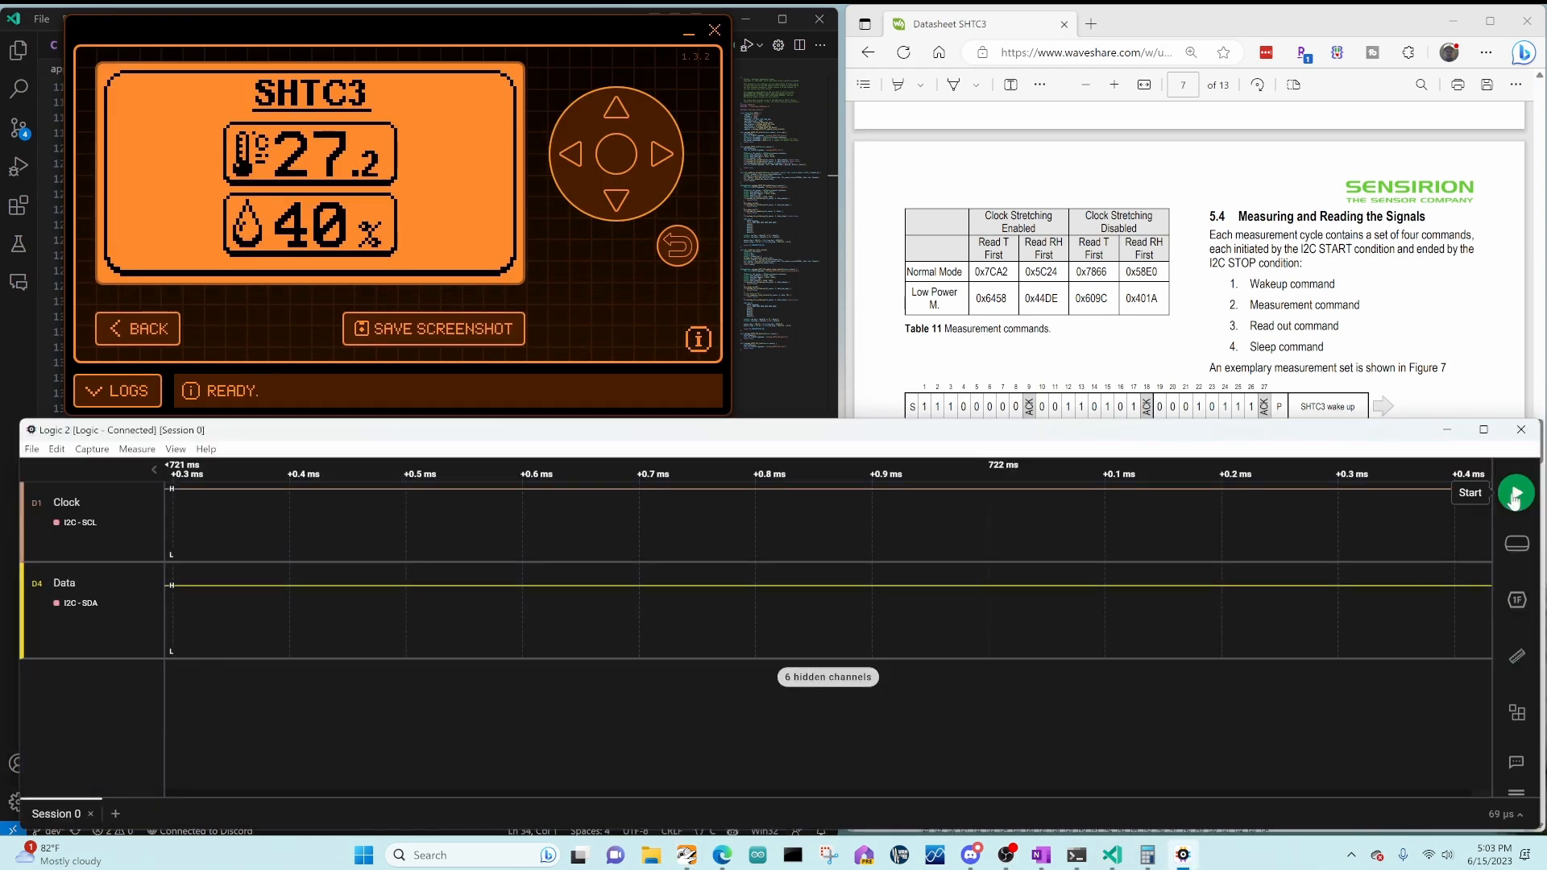
pyautogui.click(1517, 493)
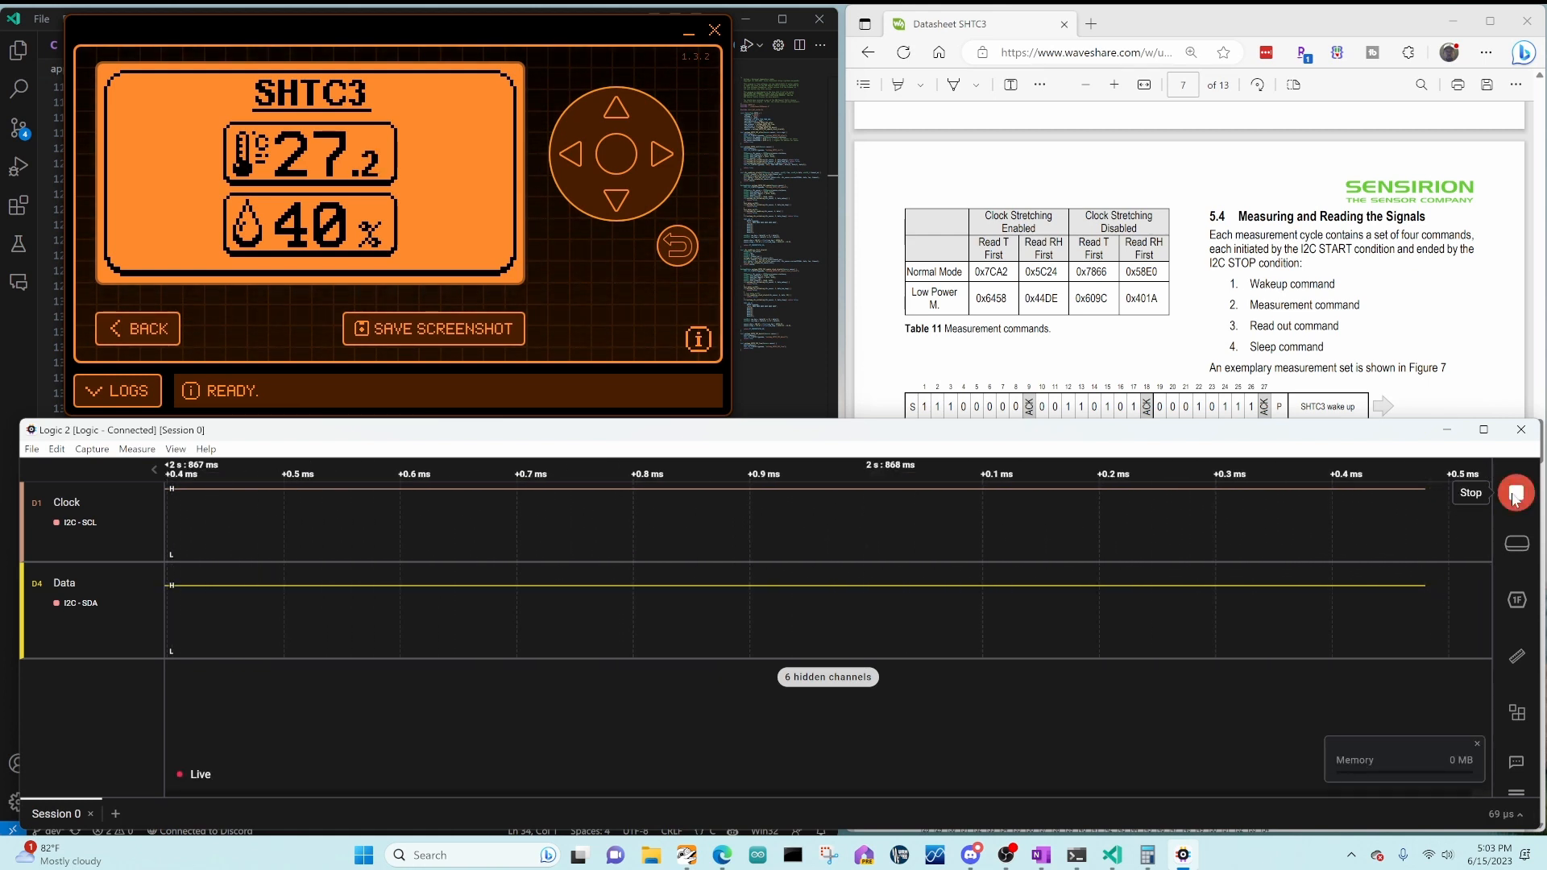
pyautogui.click(1516, 493)
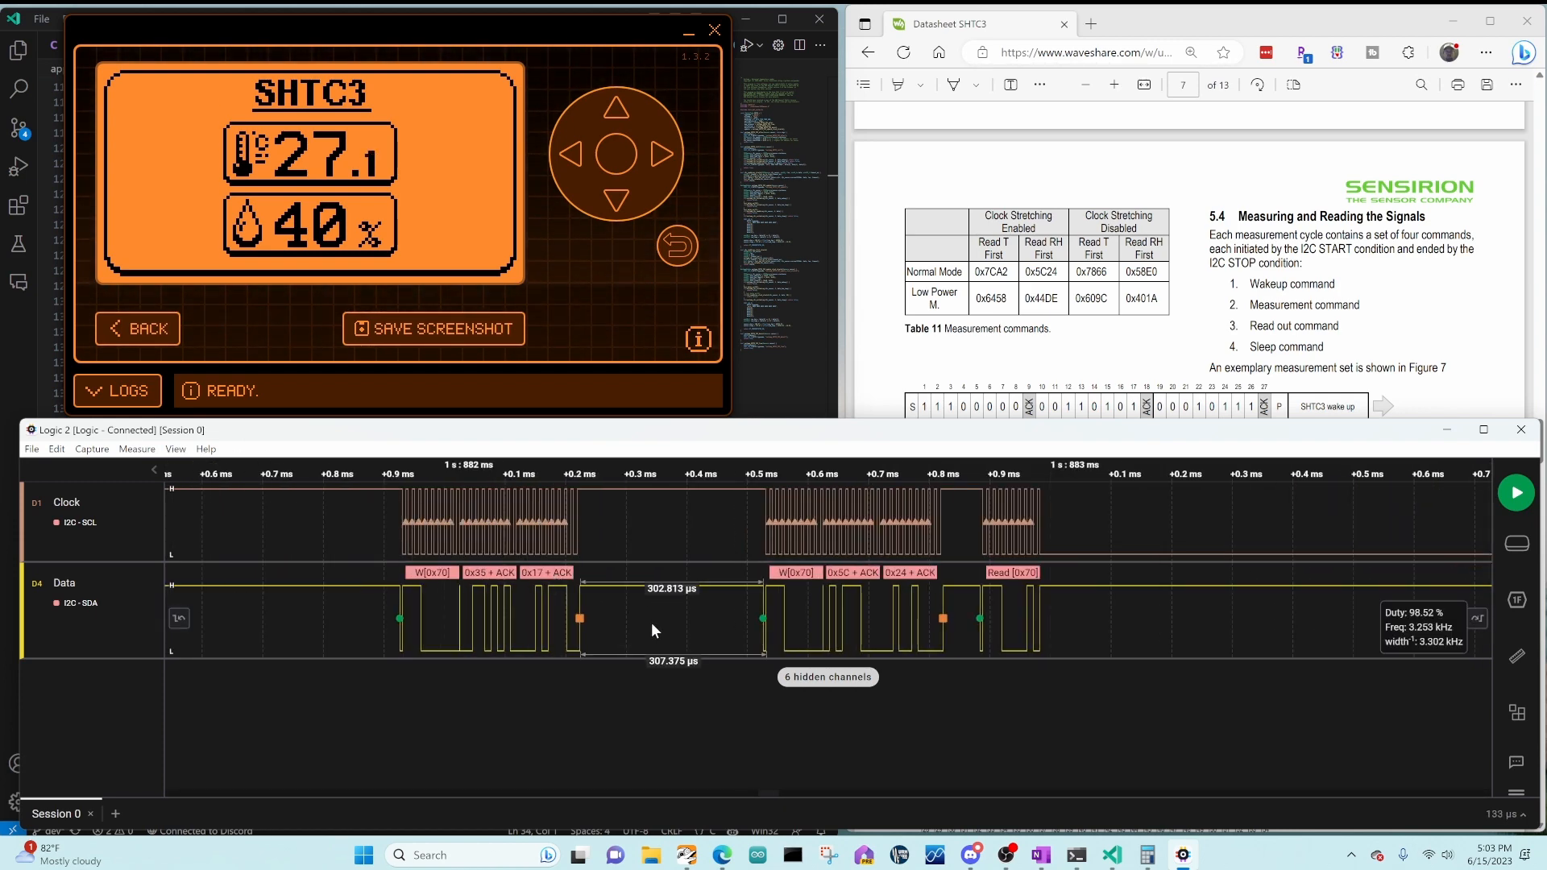
pyautogui.click(714, 29)
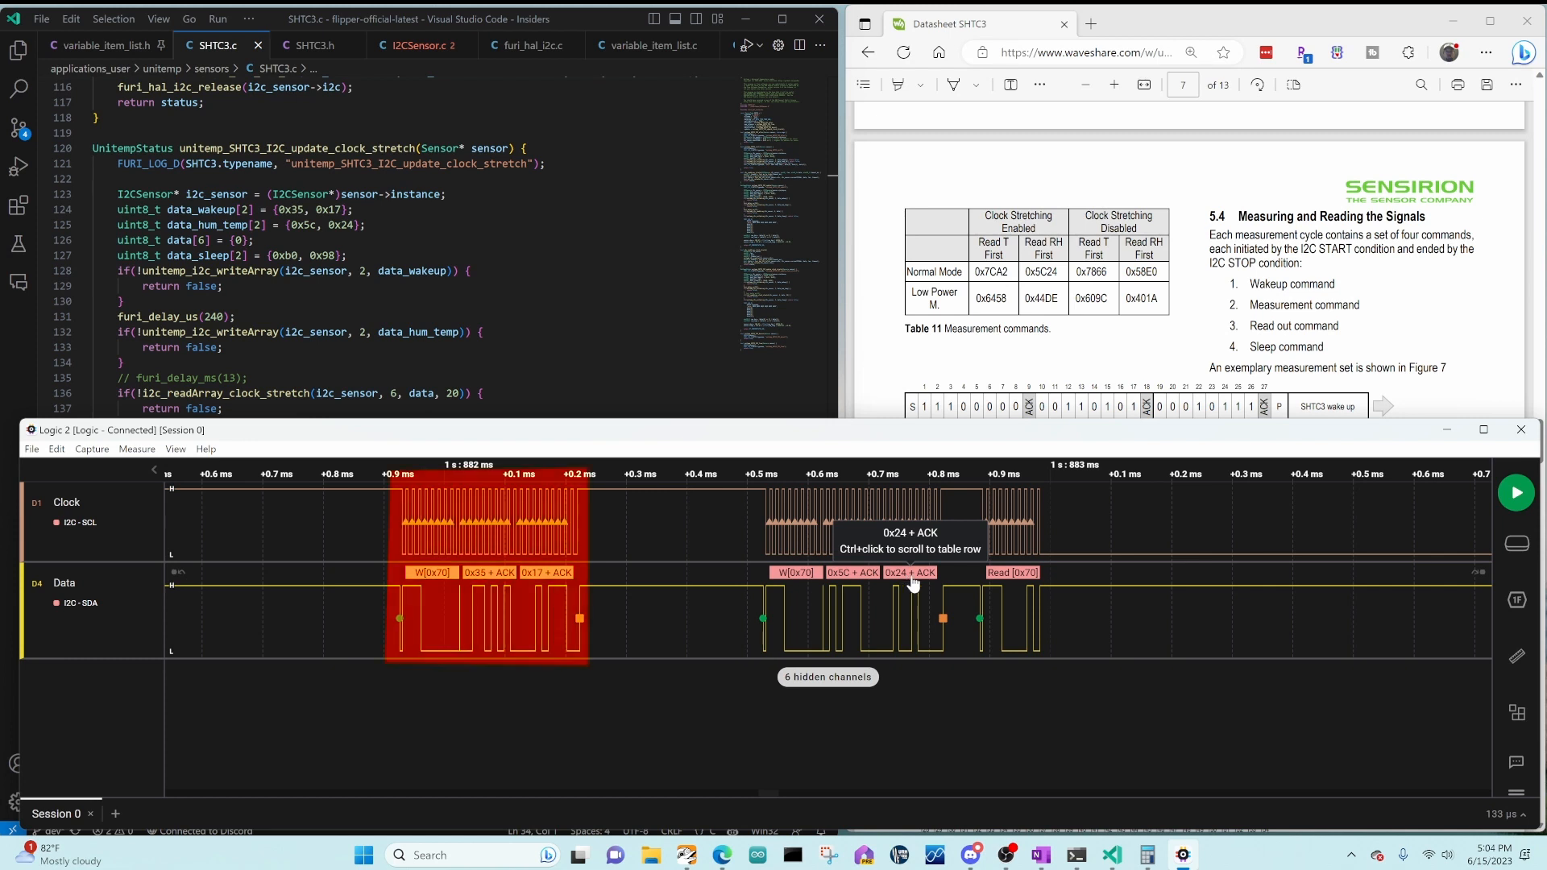
pyautogui.moveTo(912, 584)
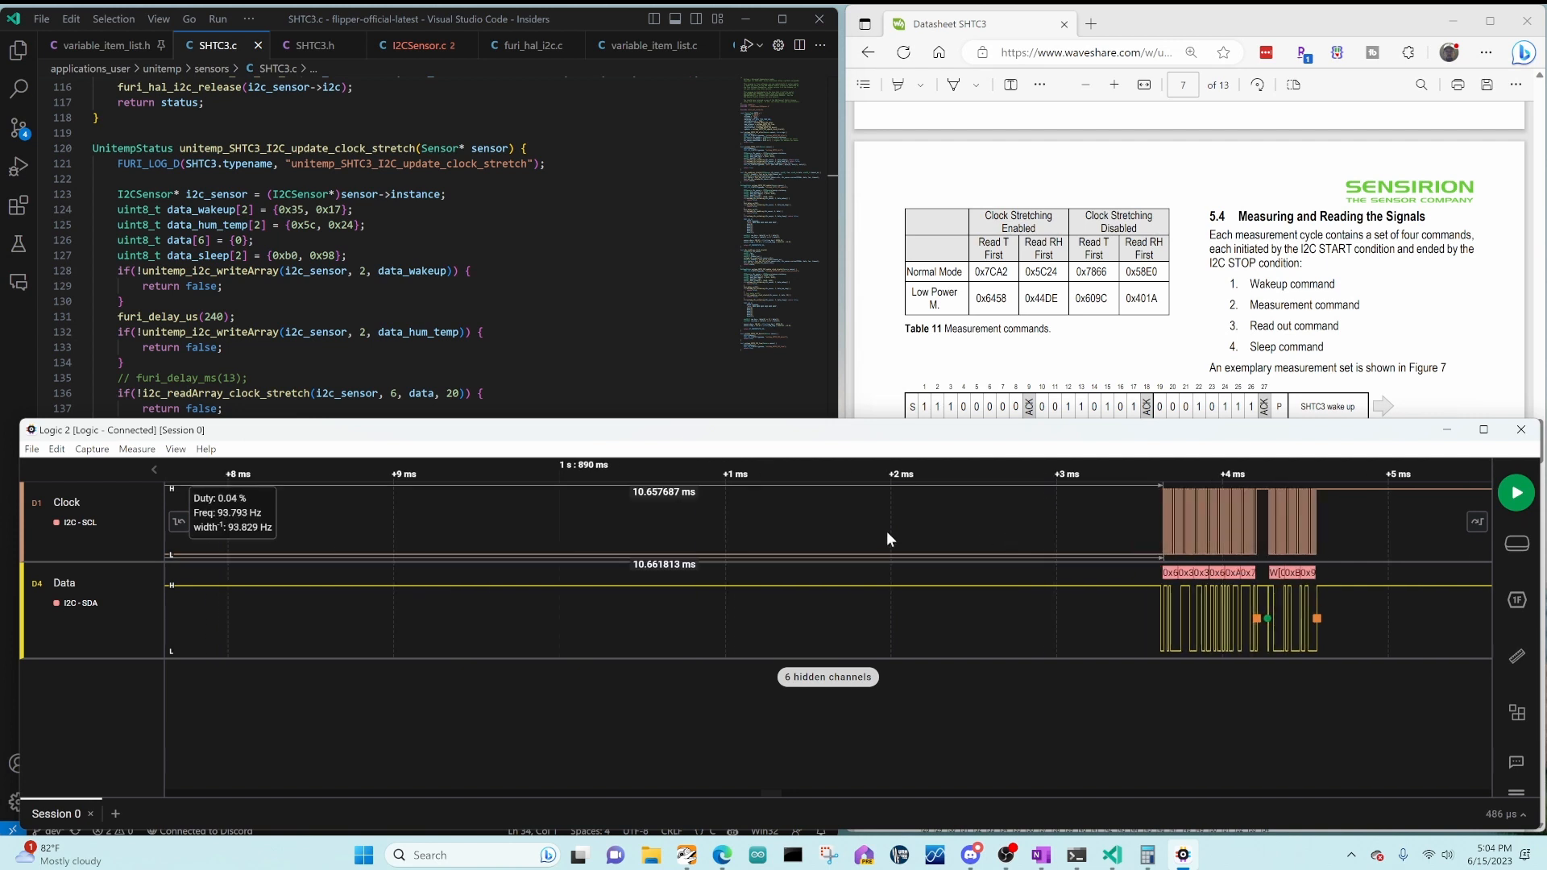
pyautogui.moveTo(656, 506)
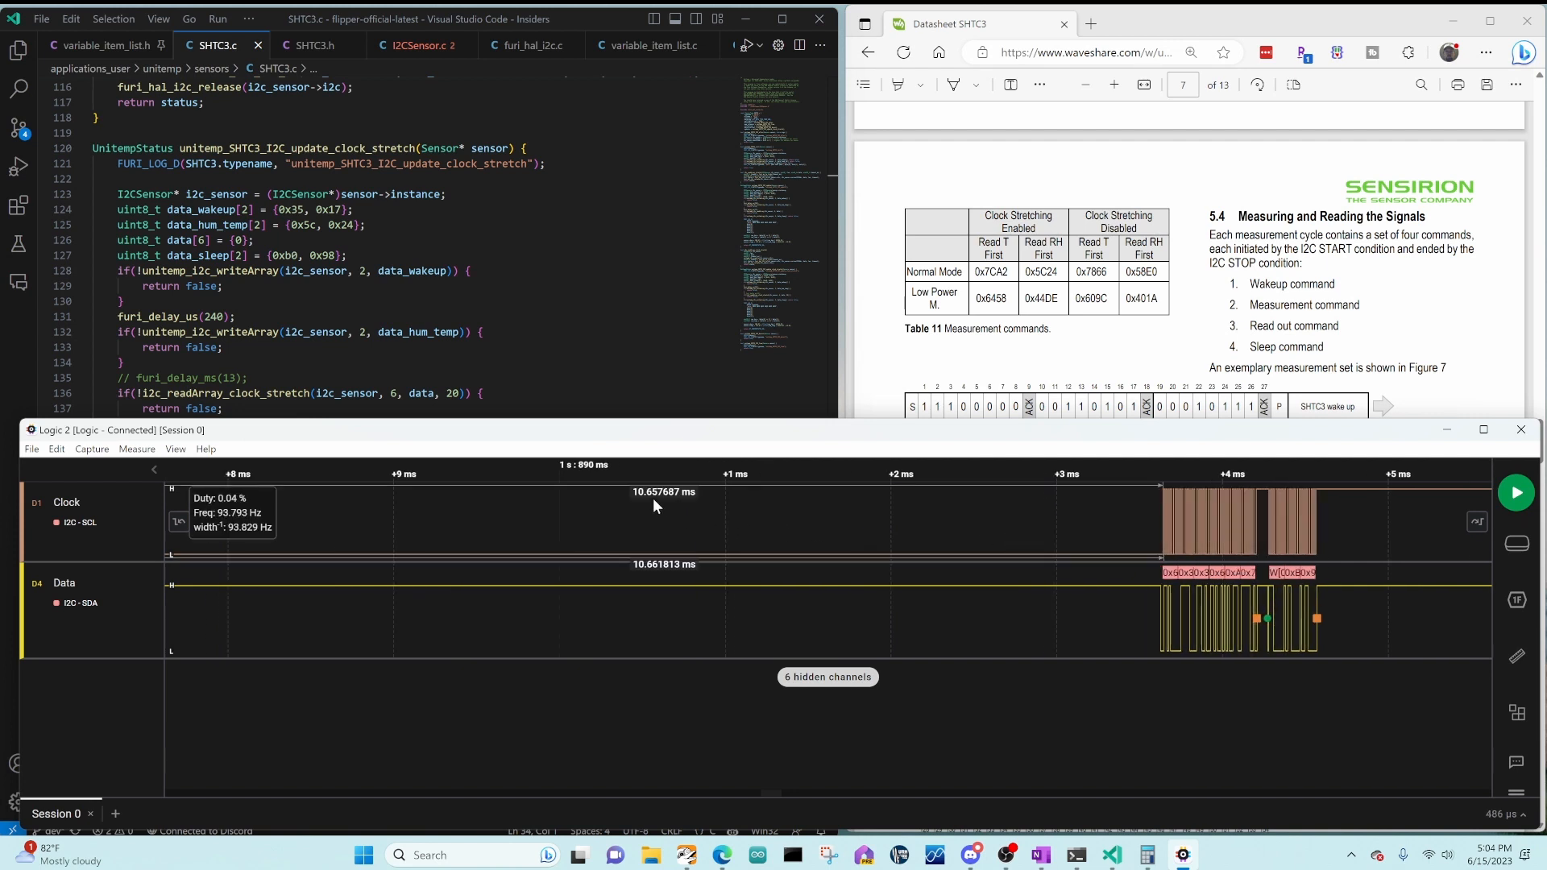
pyautogui.moveTo(1176, 548)
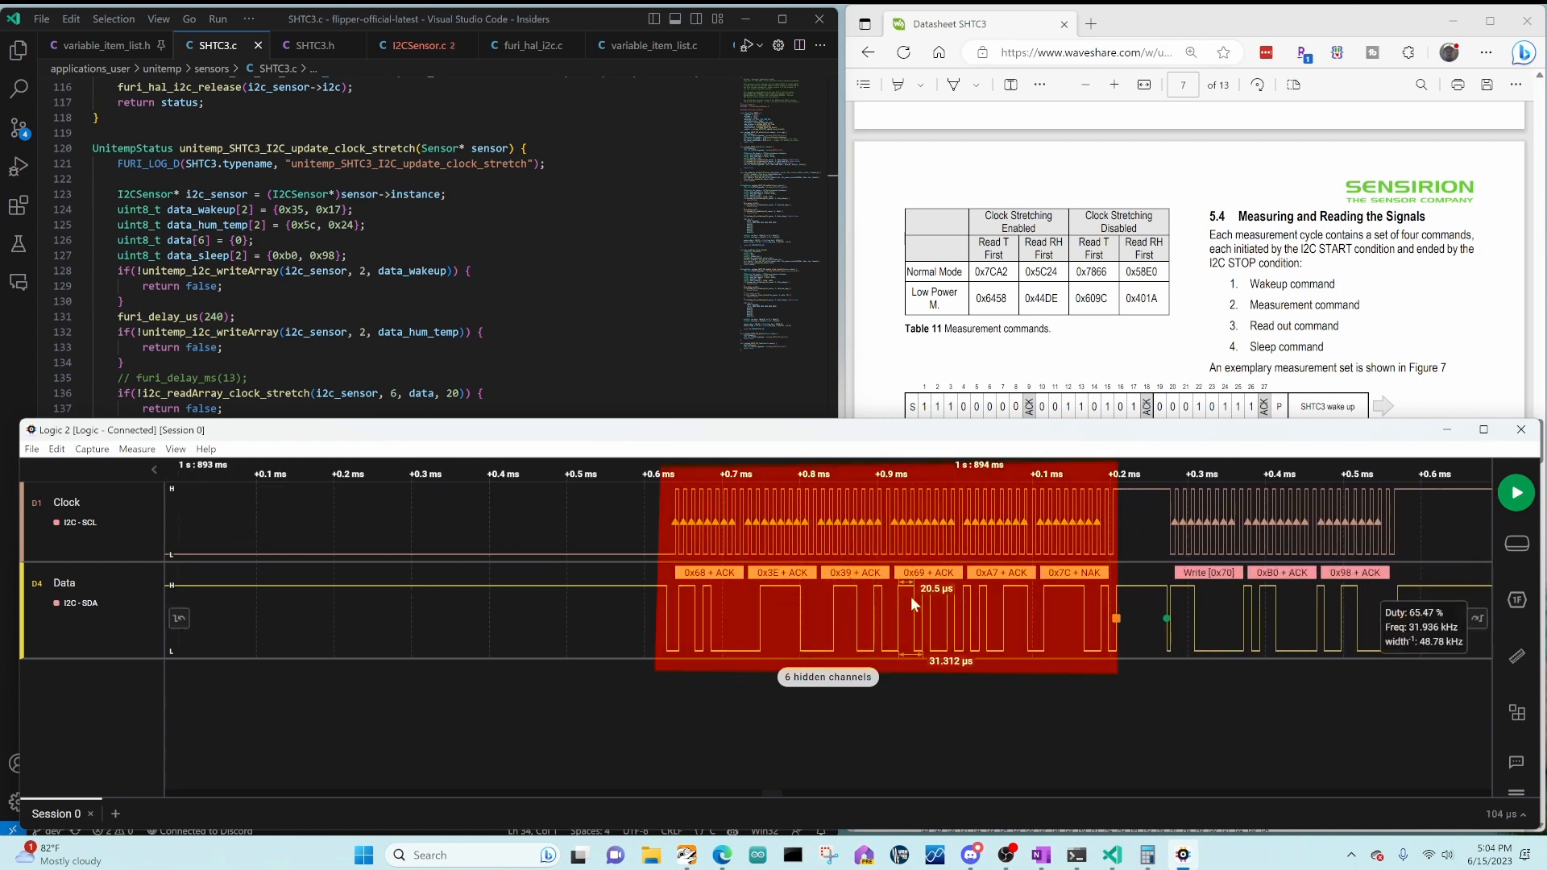
pyautogui.moveTo(1074, 577)
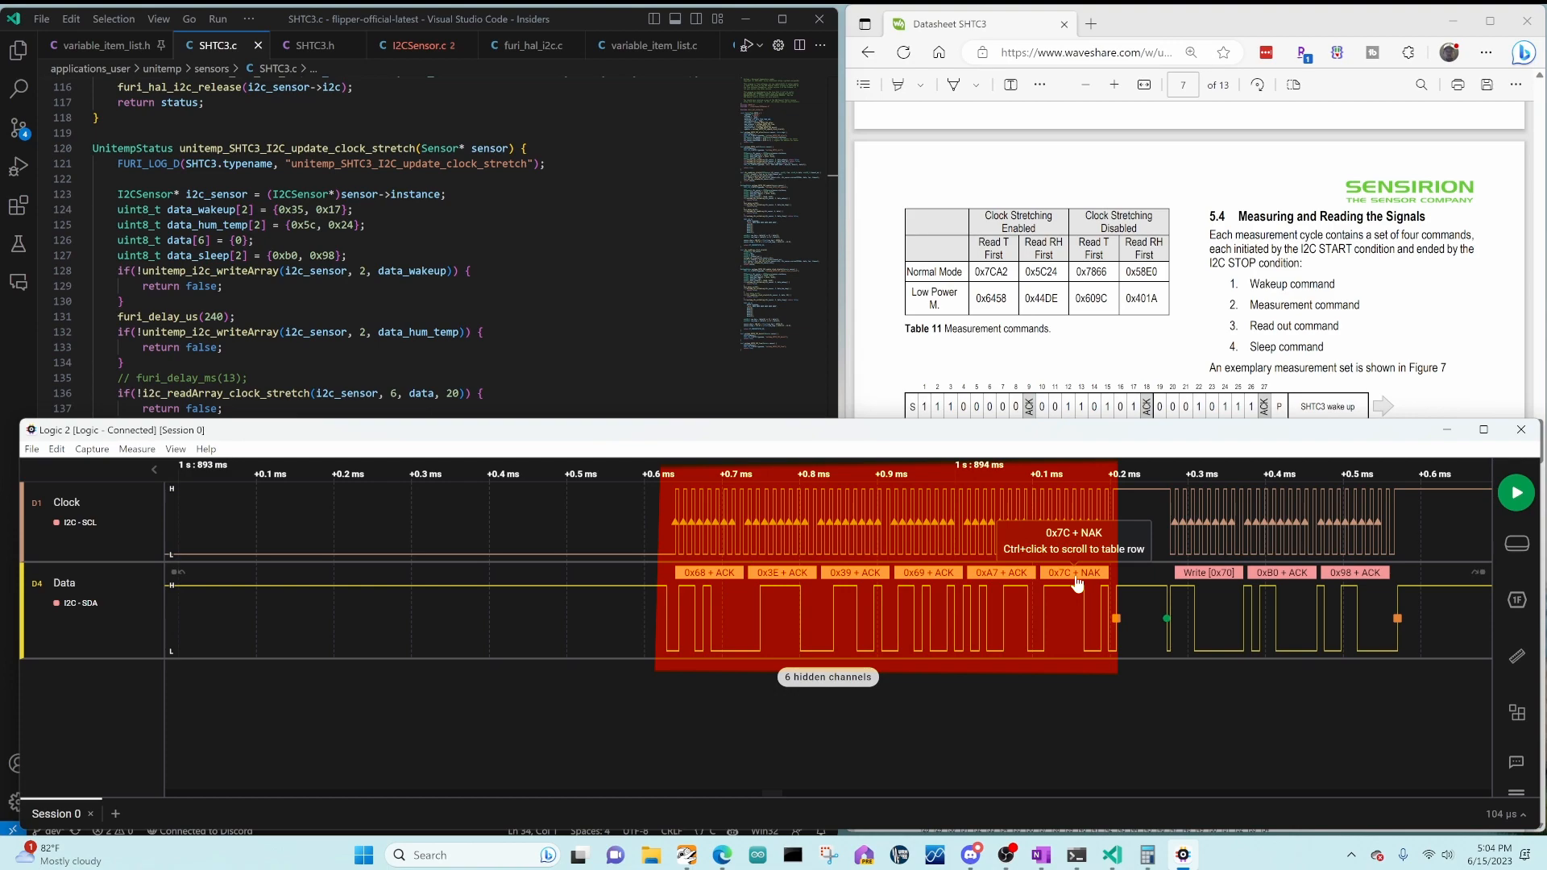